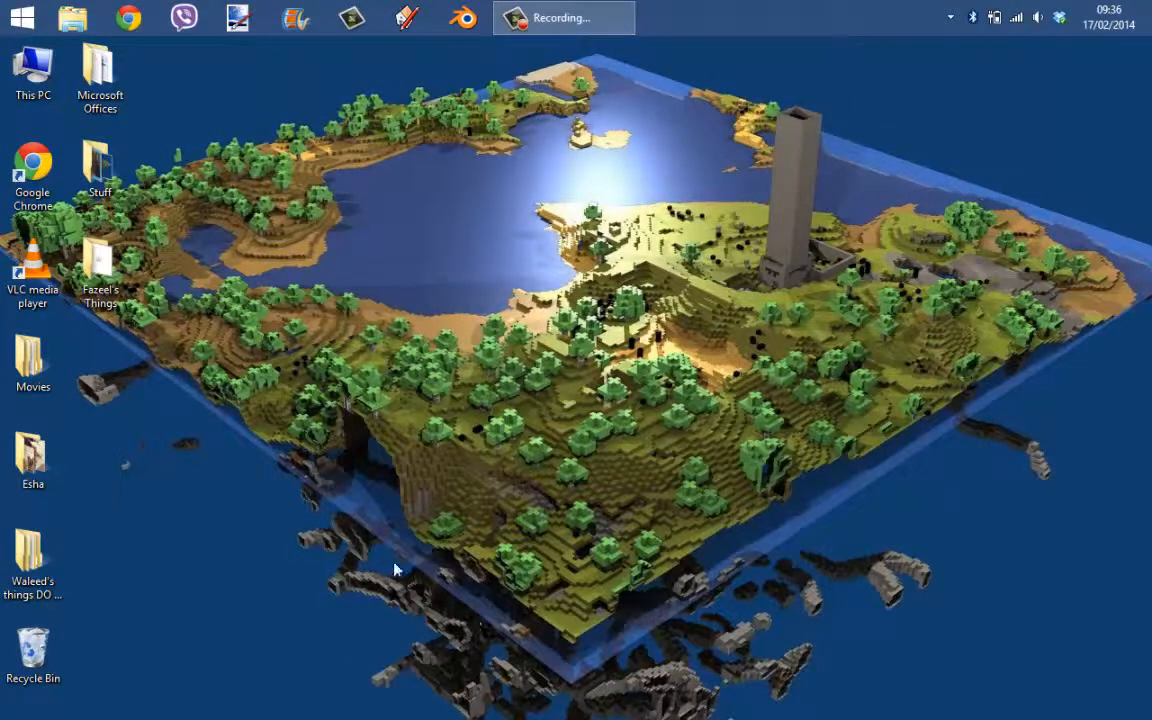
pyautogui.moveTo(464, 430)
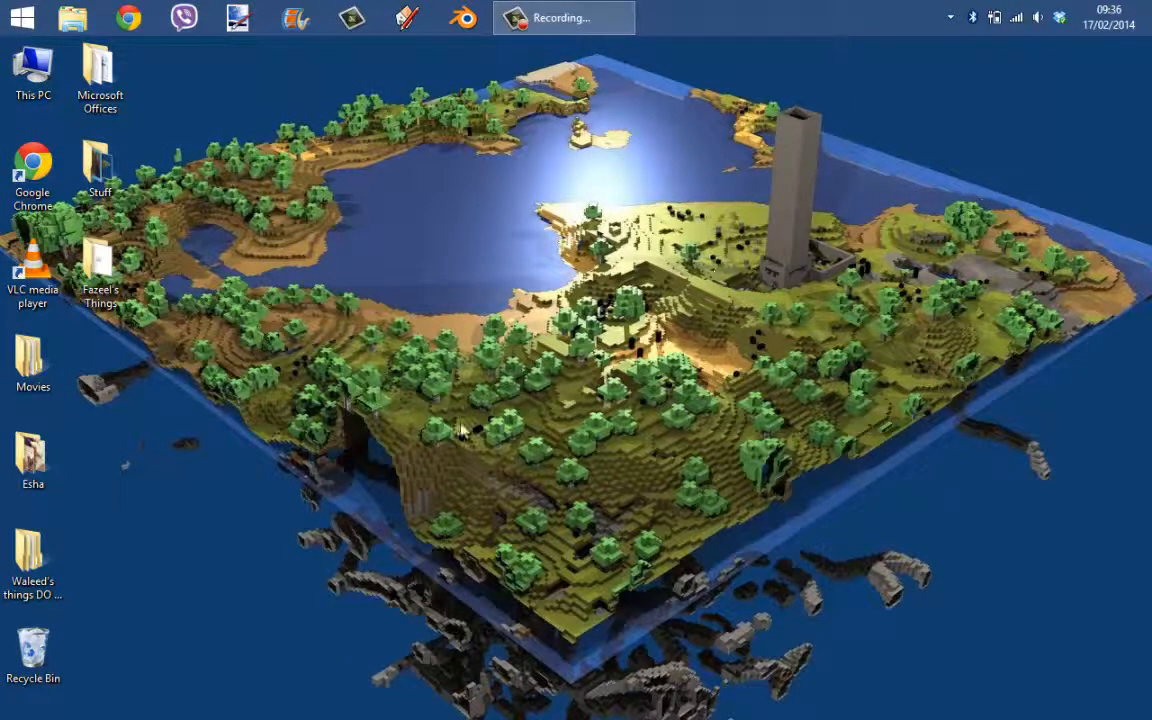
pyautogui.moveTo(616, 360)
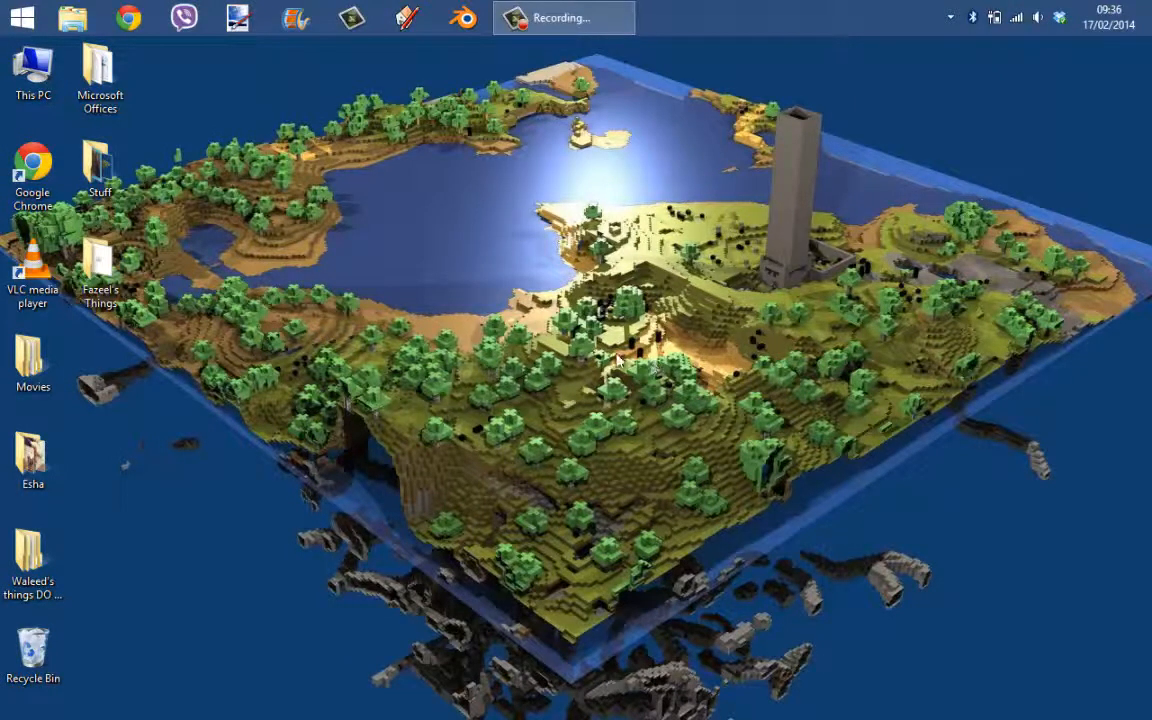
pyautogui.moveTo(460, 270)
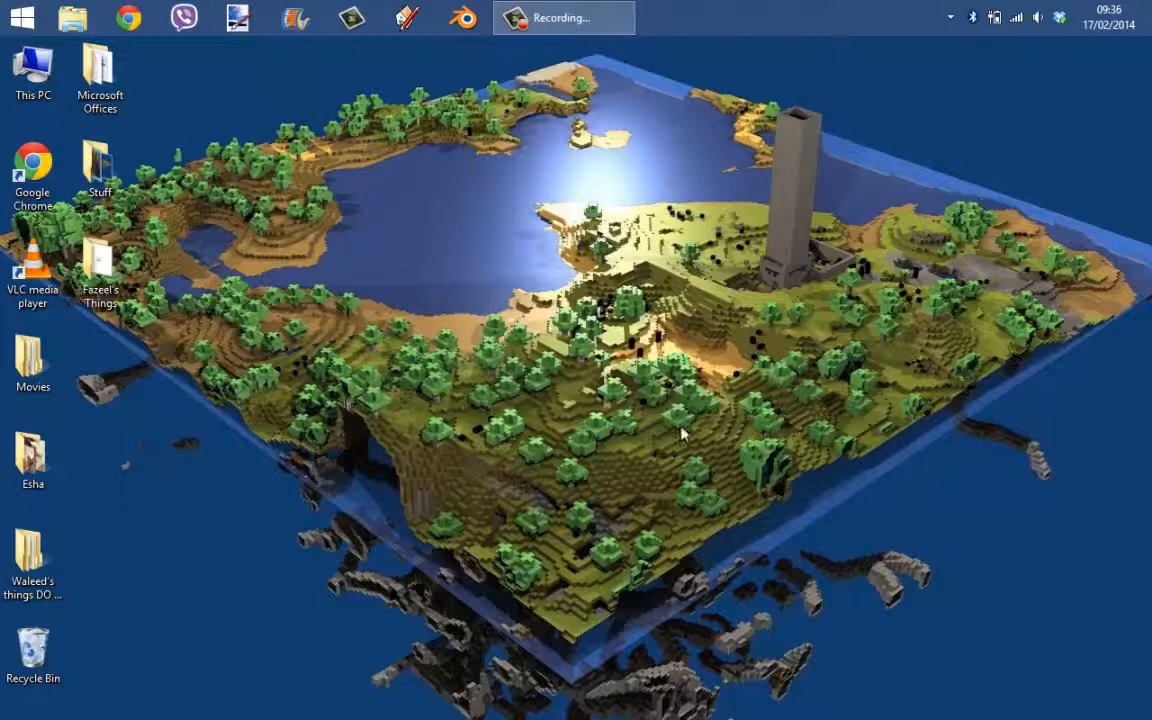
pyautogui.moveTo(556, 496)
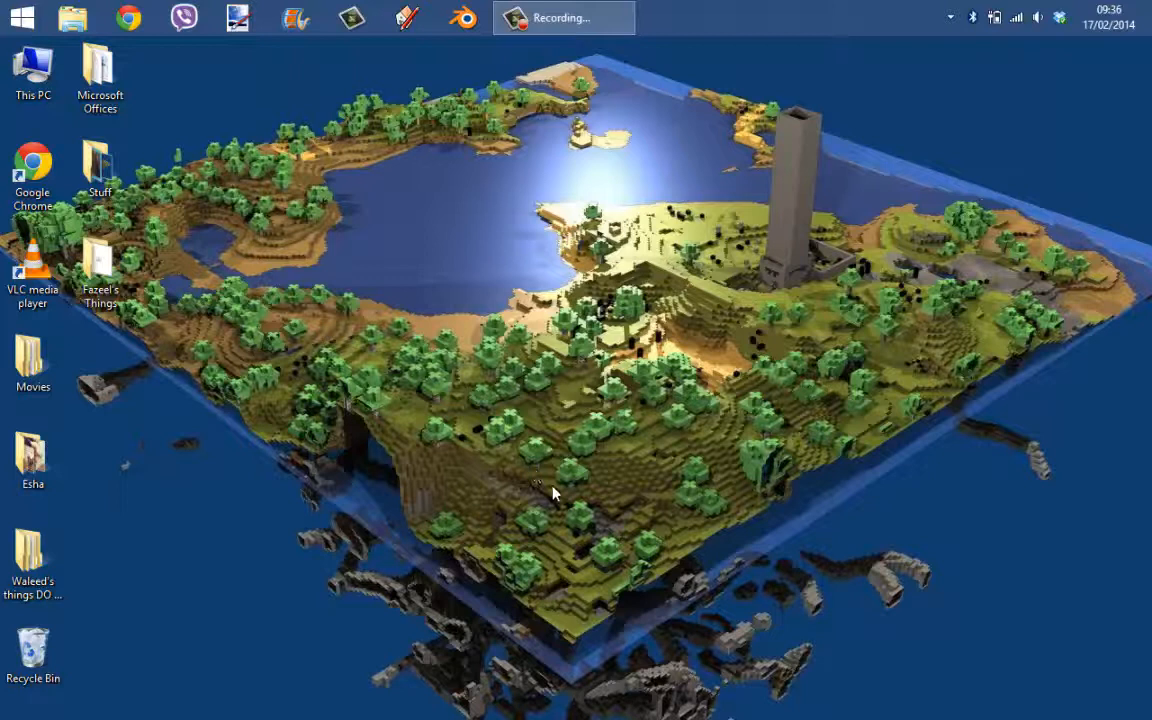
pyautogui.moveTo(568, 496)
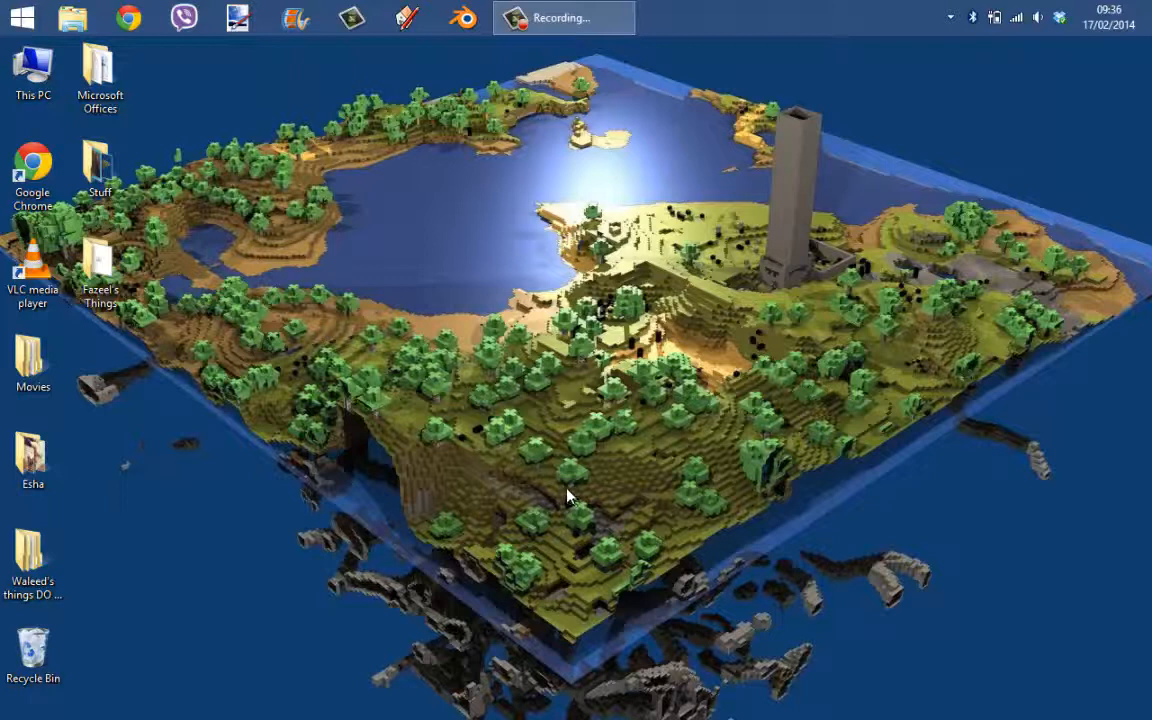
pyautogui.moveTo(584, 510)
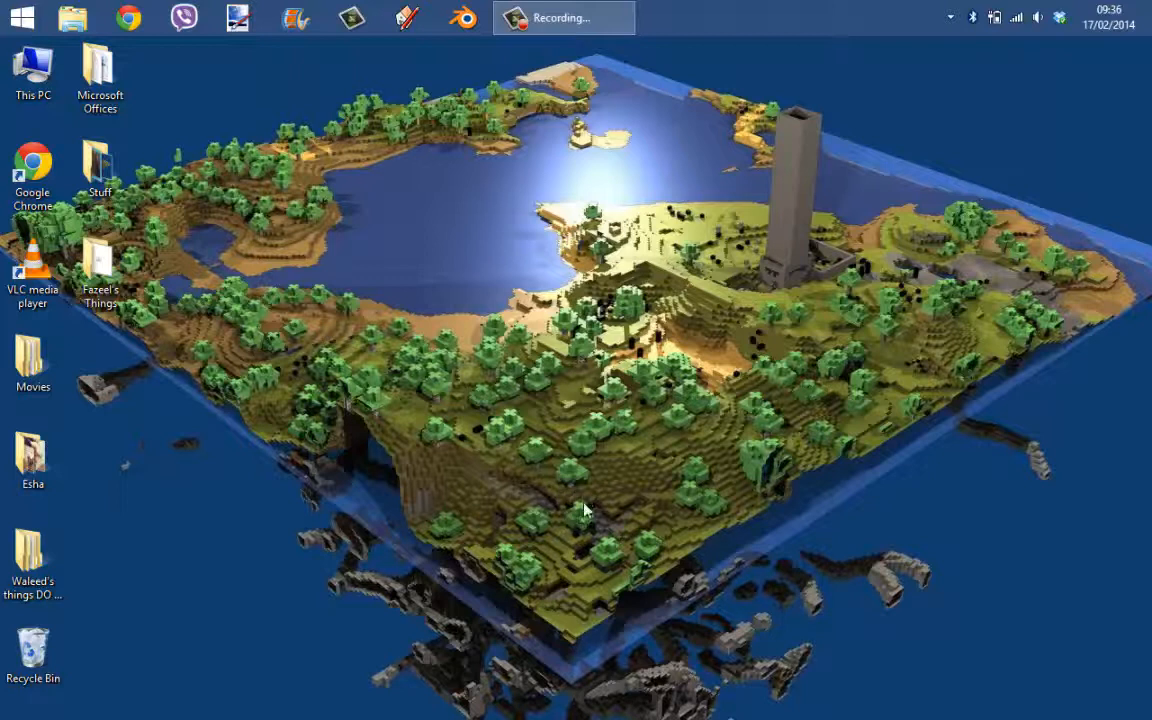
pyautogui.moveTo(538, 332)
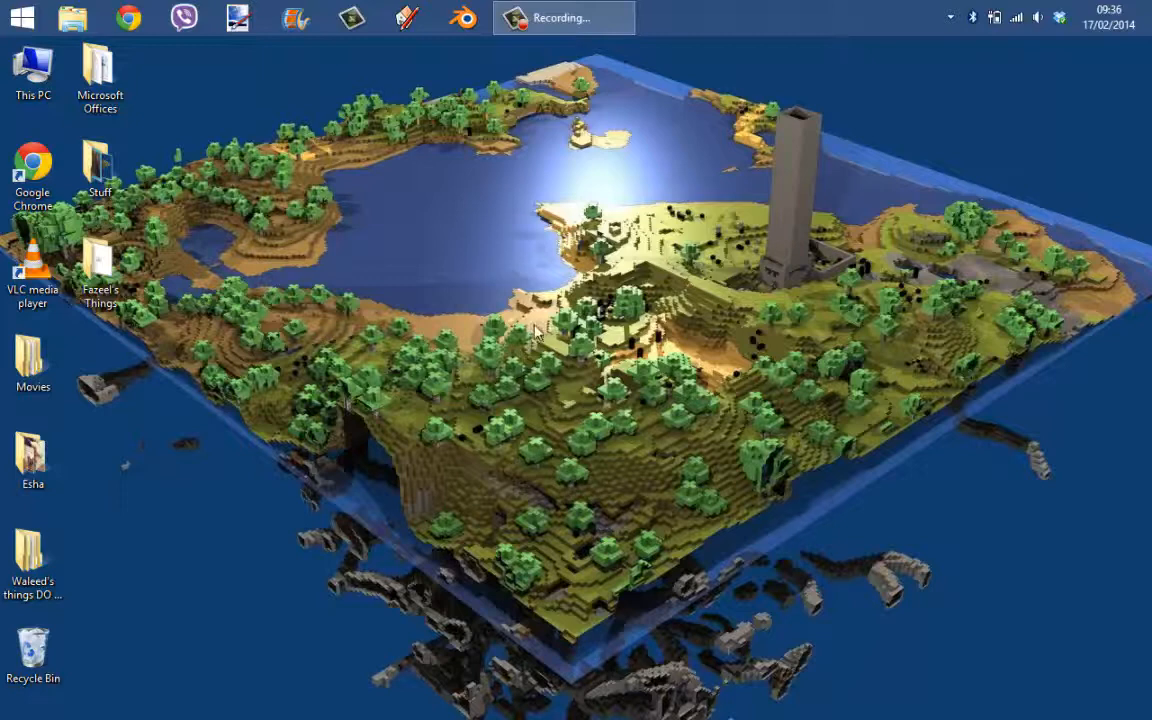
pyautogui.moveTo(128, 18)
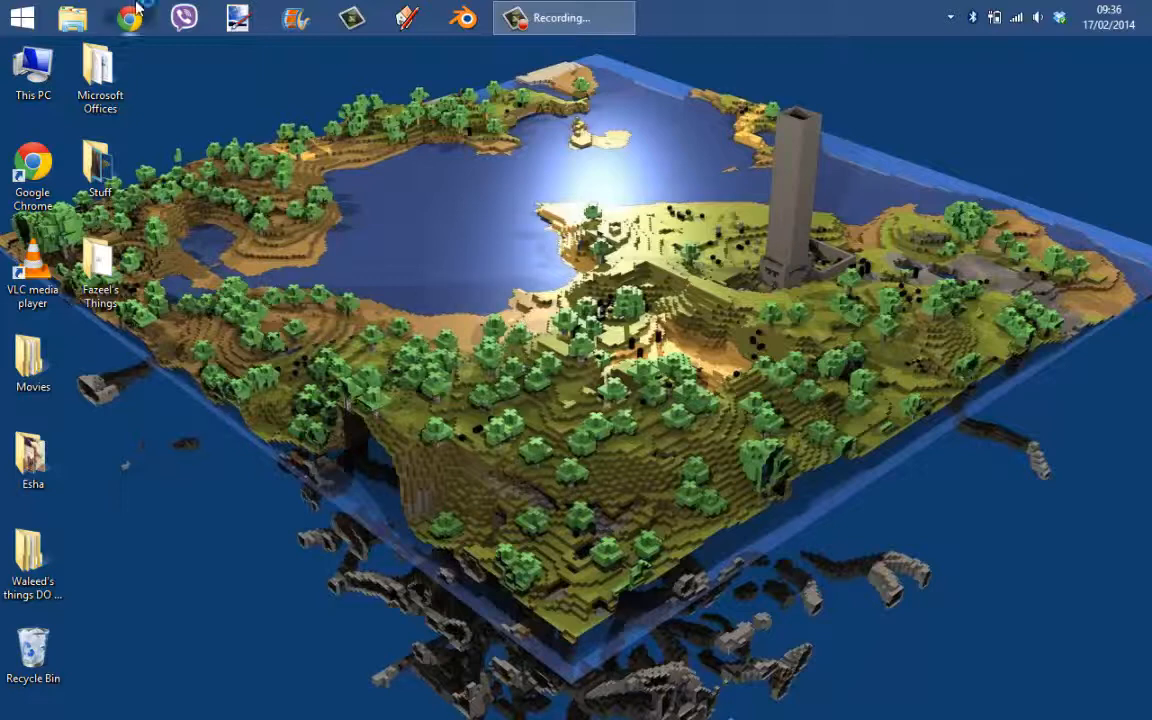
# Launch Google Chrome from the taskbar onto the Google UK homepage.
pyautogui.click(128, 18)
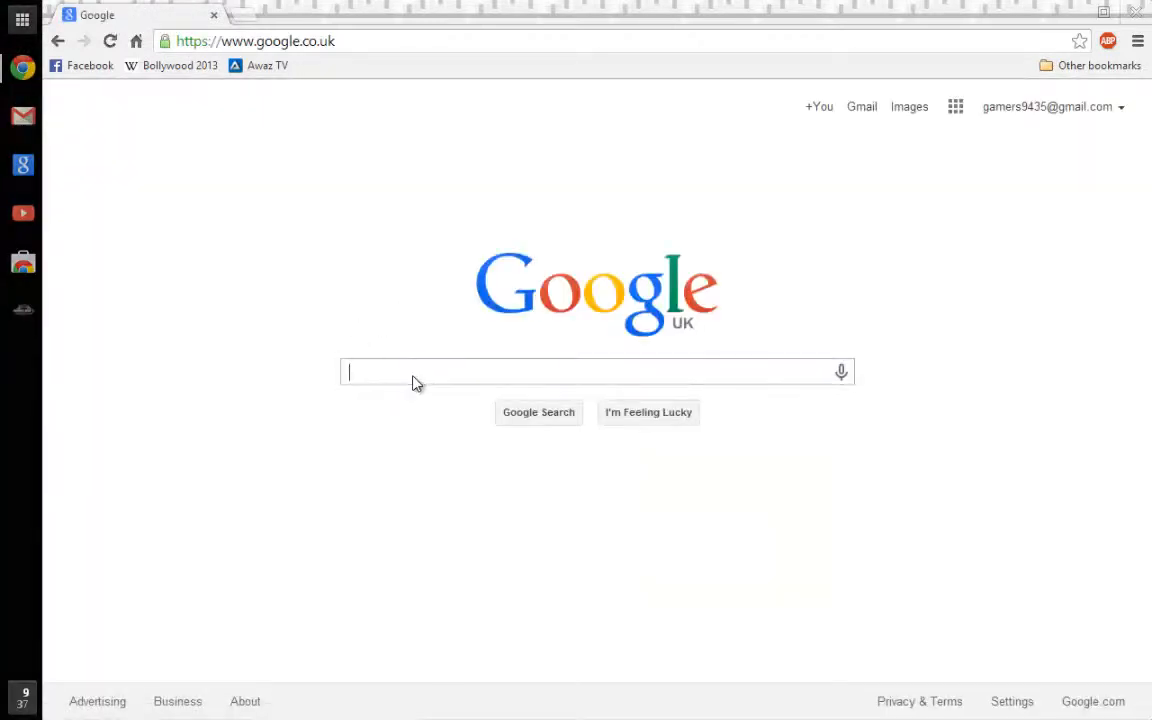
pyautogui.moveTo(468, 420)
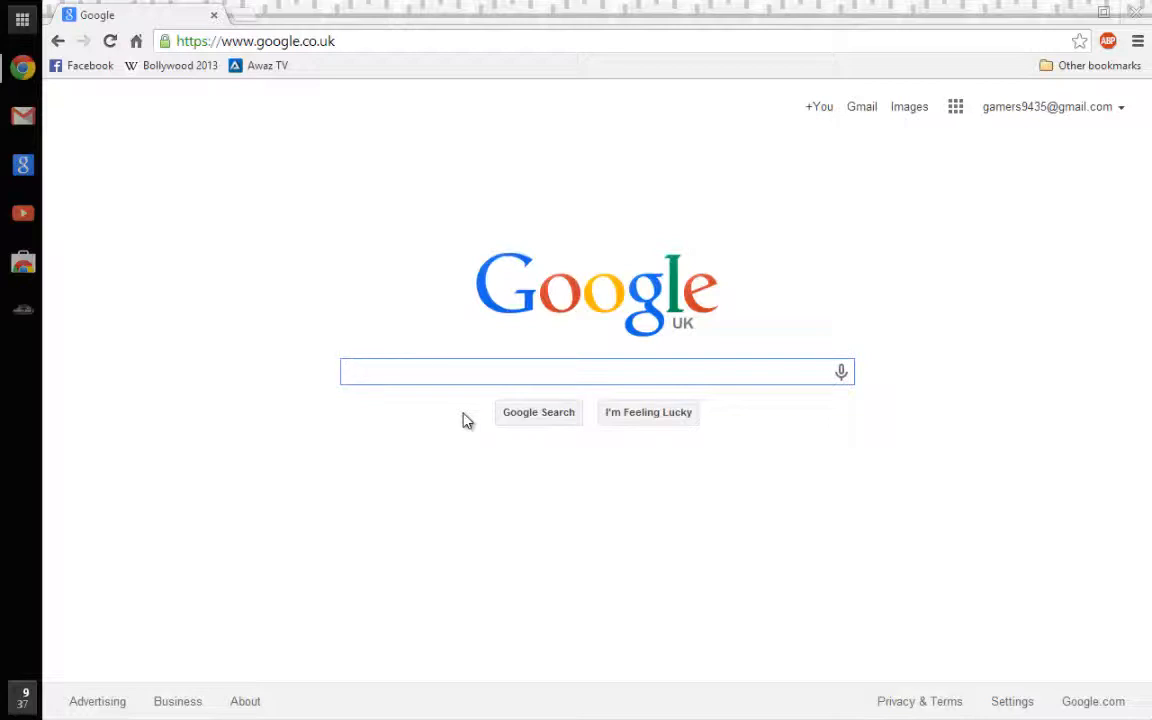
# Search Google for 'flappy bird.apk' and review the results page top to bottom.
pyautogui.write('Fla')
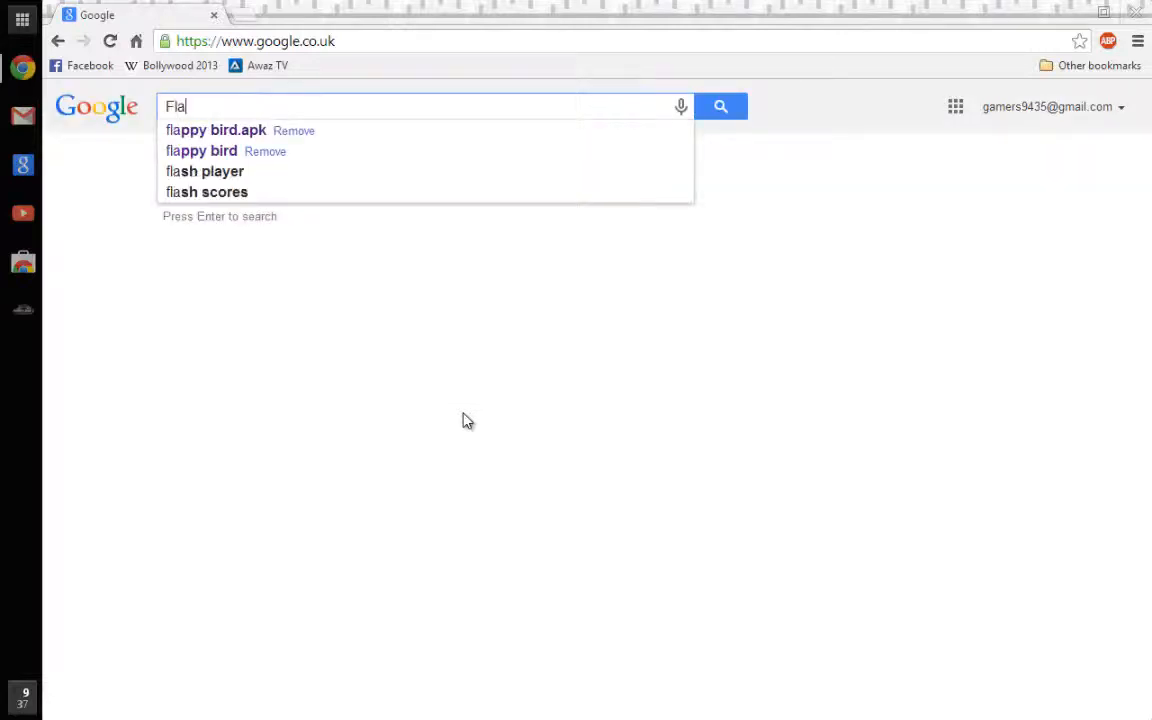
pyautogui.write('pp')
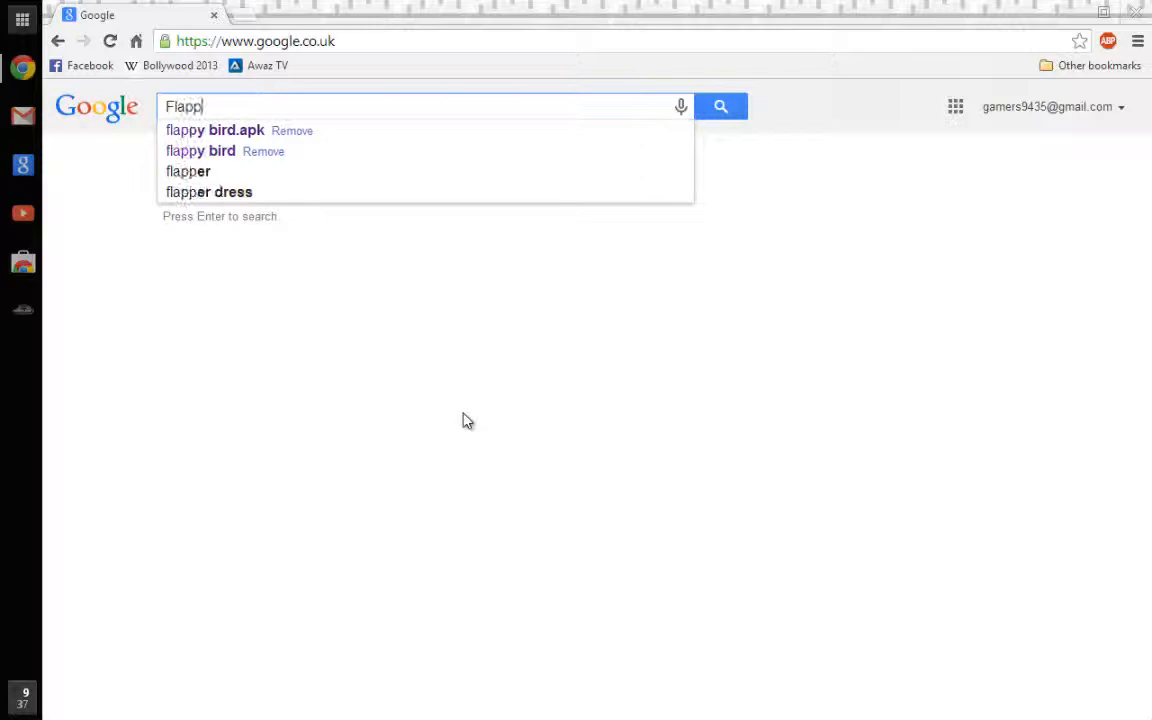
pyautogui.click(216, 130)
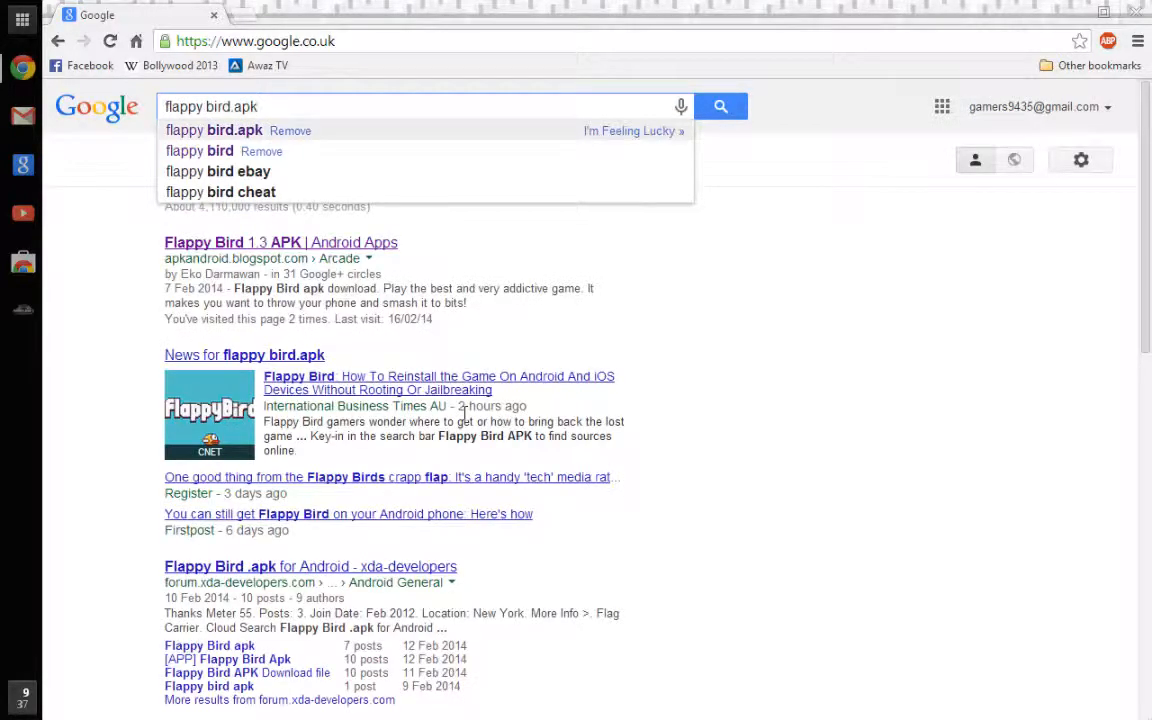
pyautogui.click(720, 106)
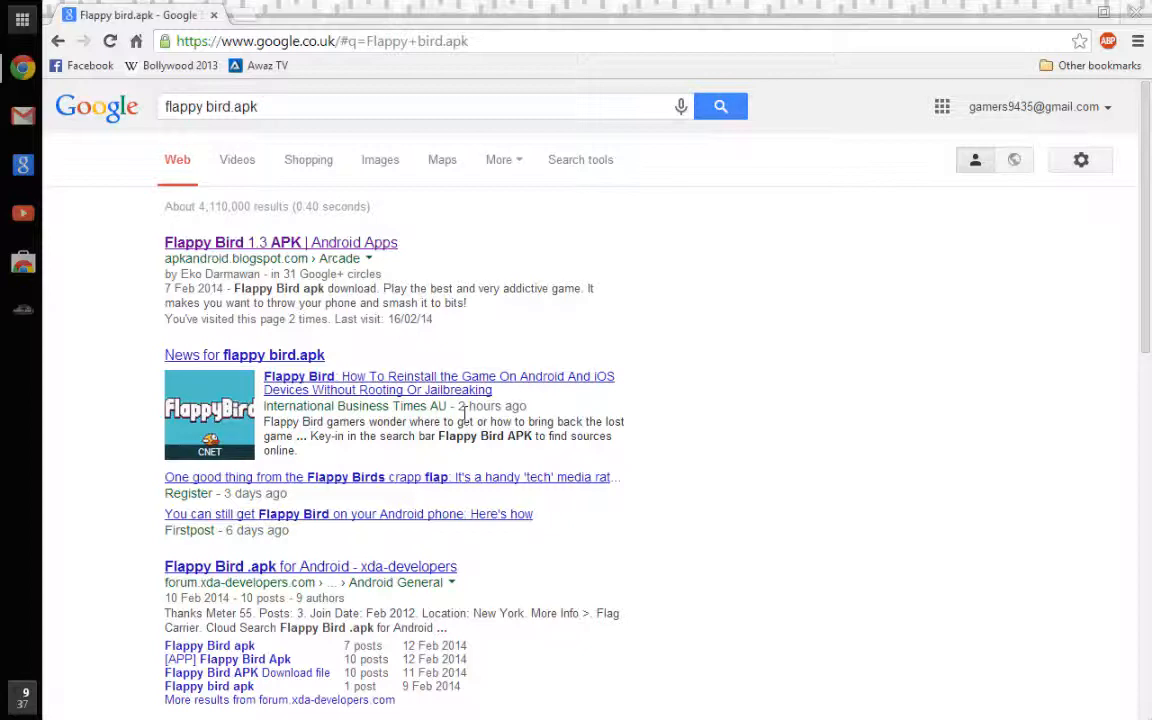
pyautogui.moveTo(484, 360)
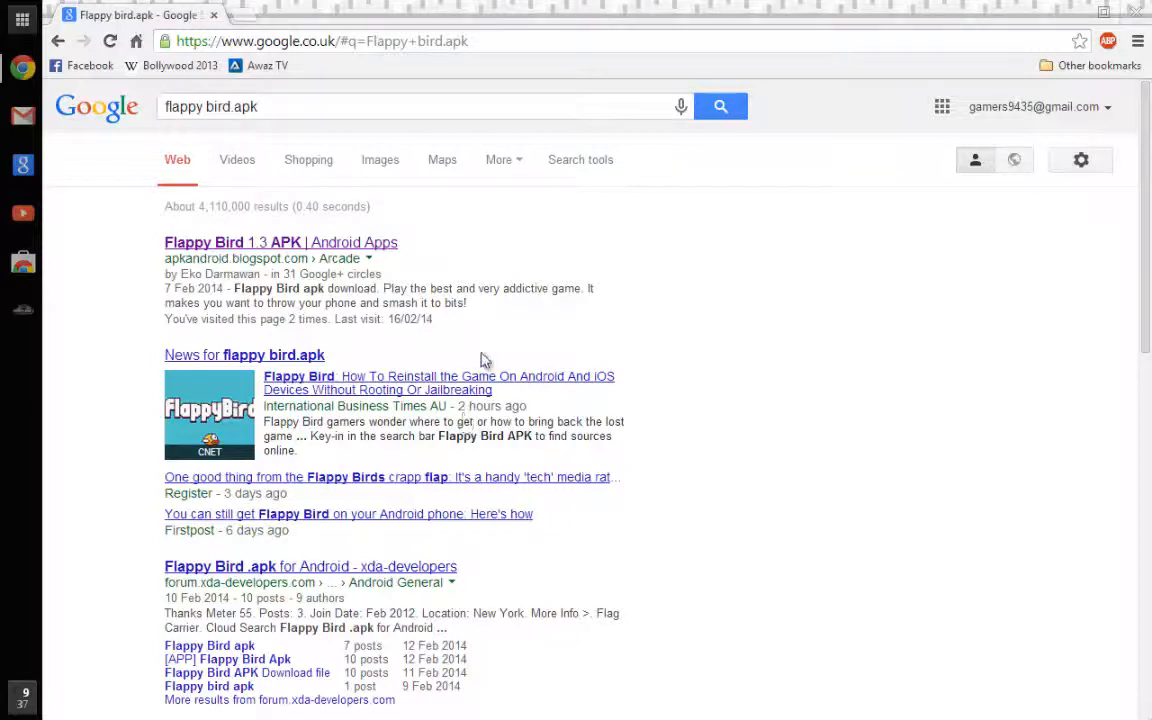
pyautogui.moveTo(480, 212)
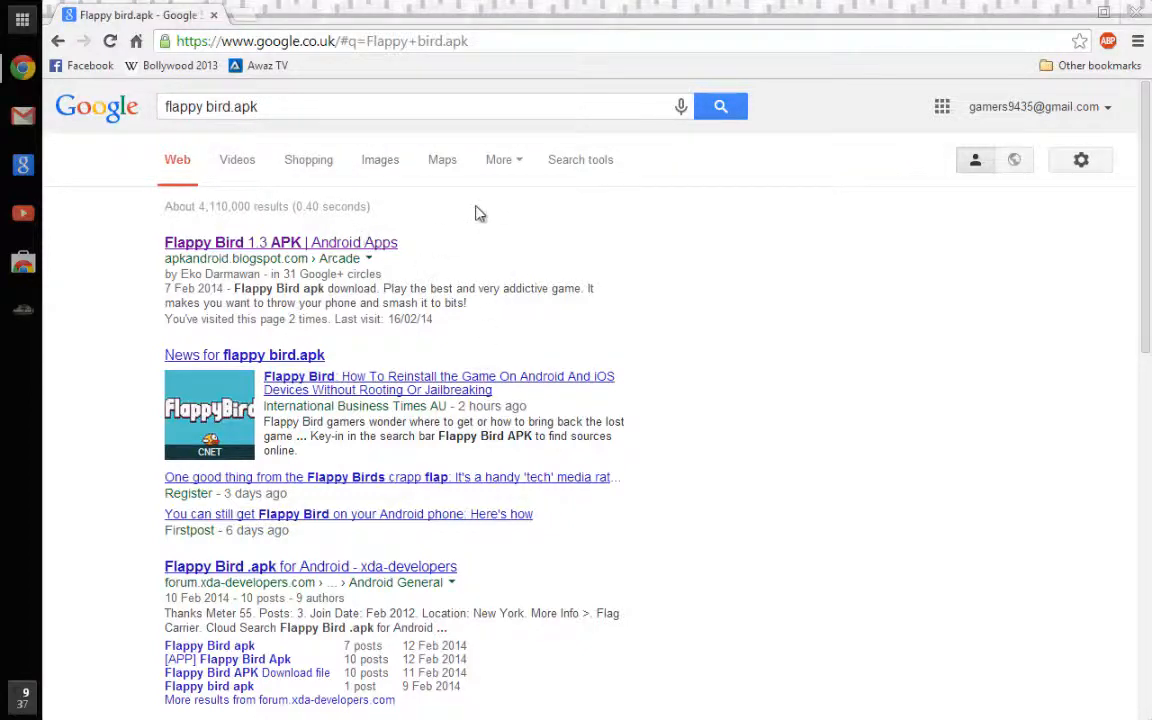
pyautogui.moveTo(268, 324)
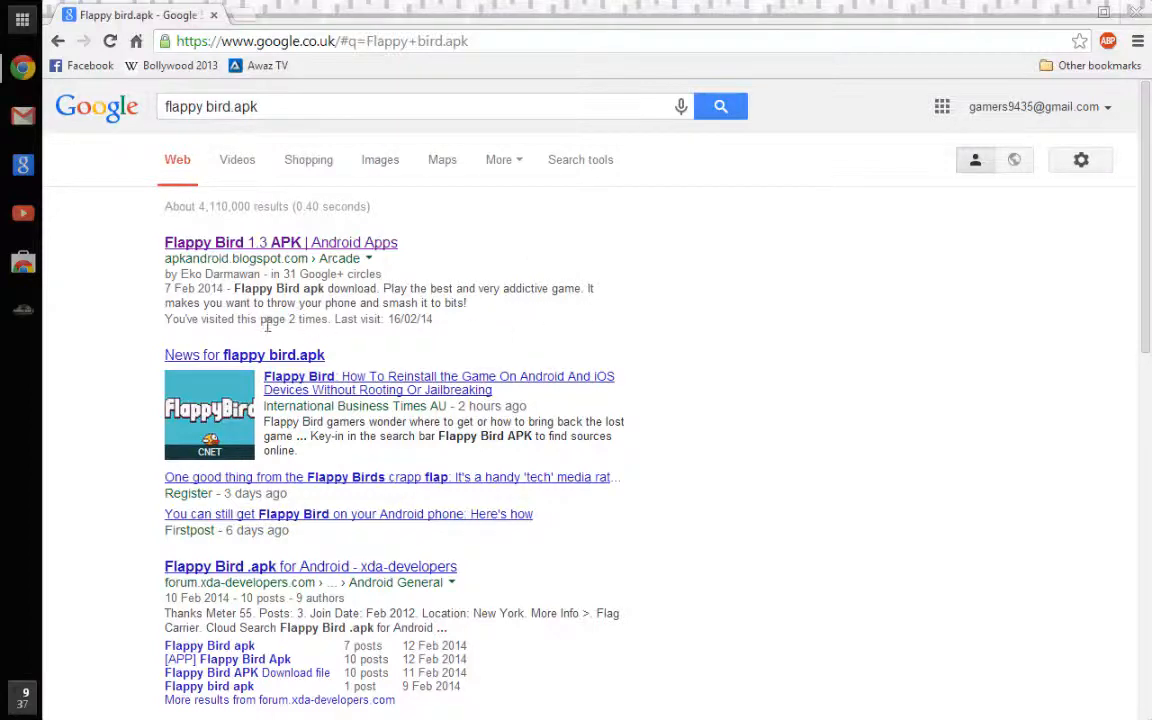
pyautogui.moveTo(620, 336)
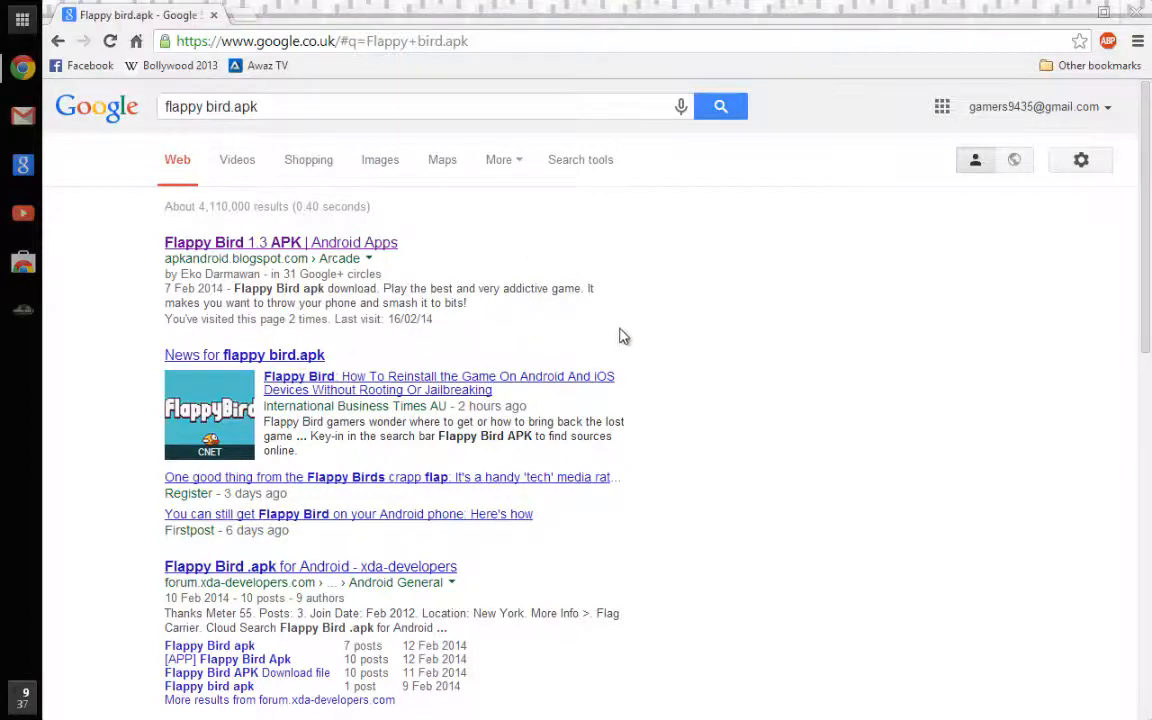
pyautogui.moveTo(600, 332)
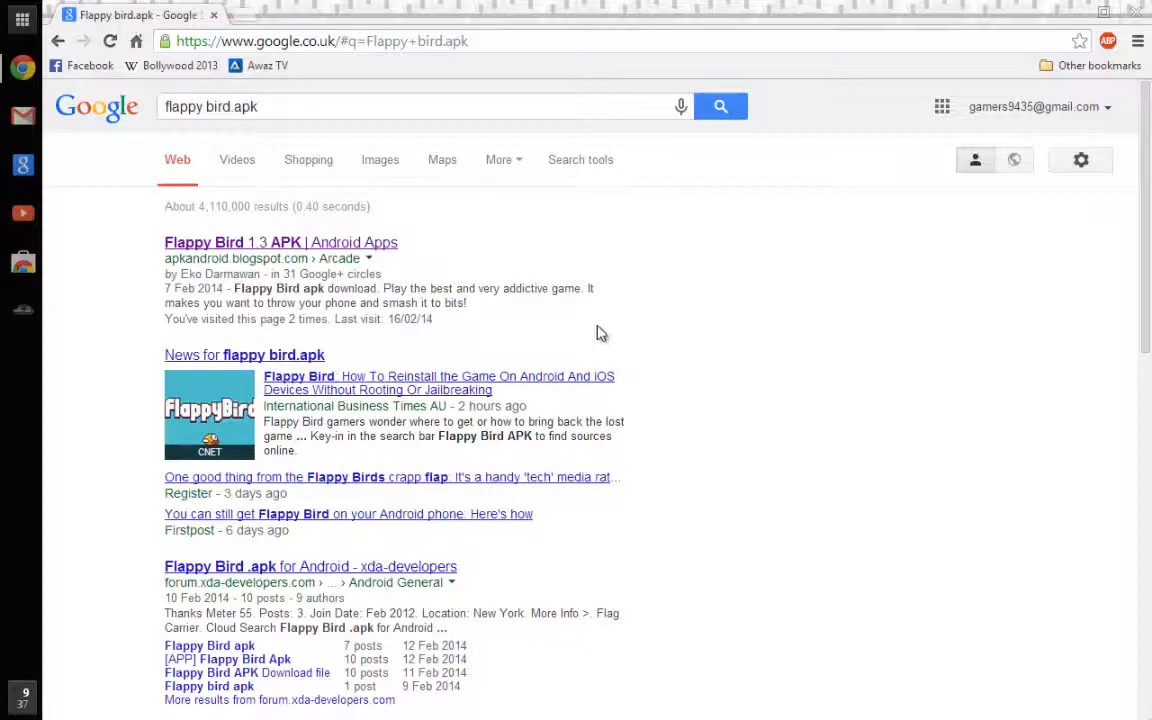
pyautogui.moveTo(612, 336)
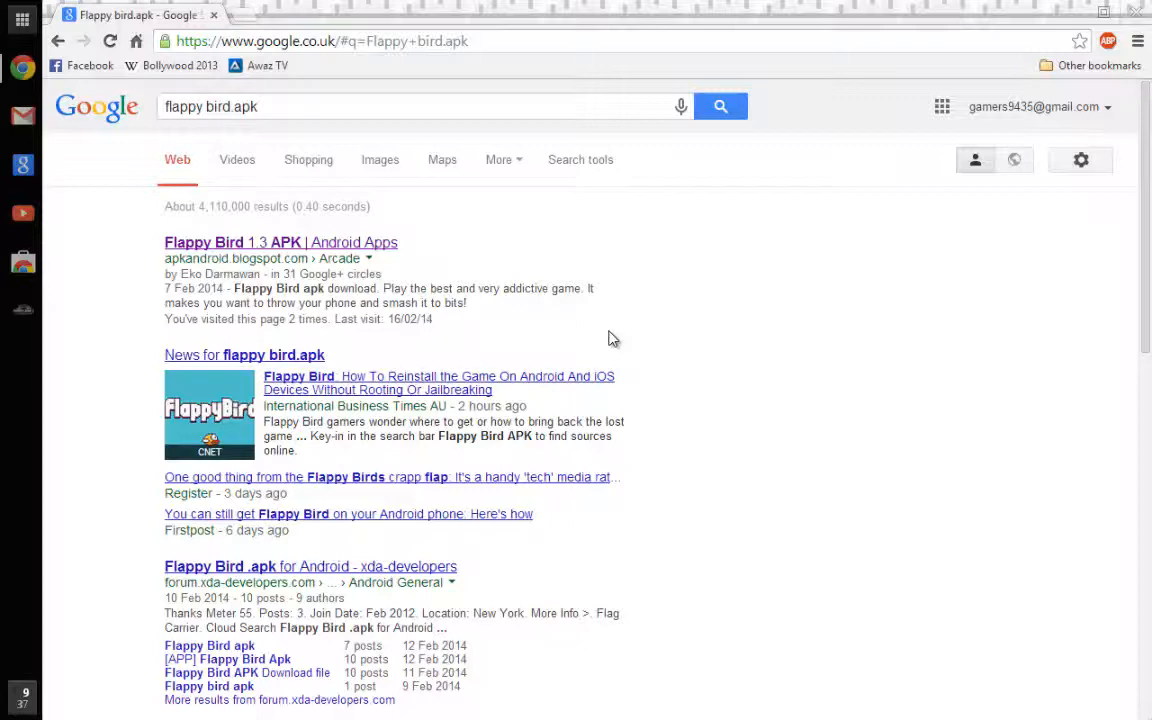
pyautogui.moveTo(640, 316)
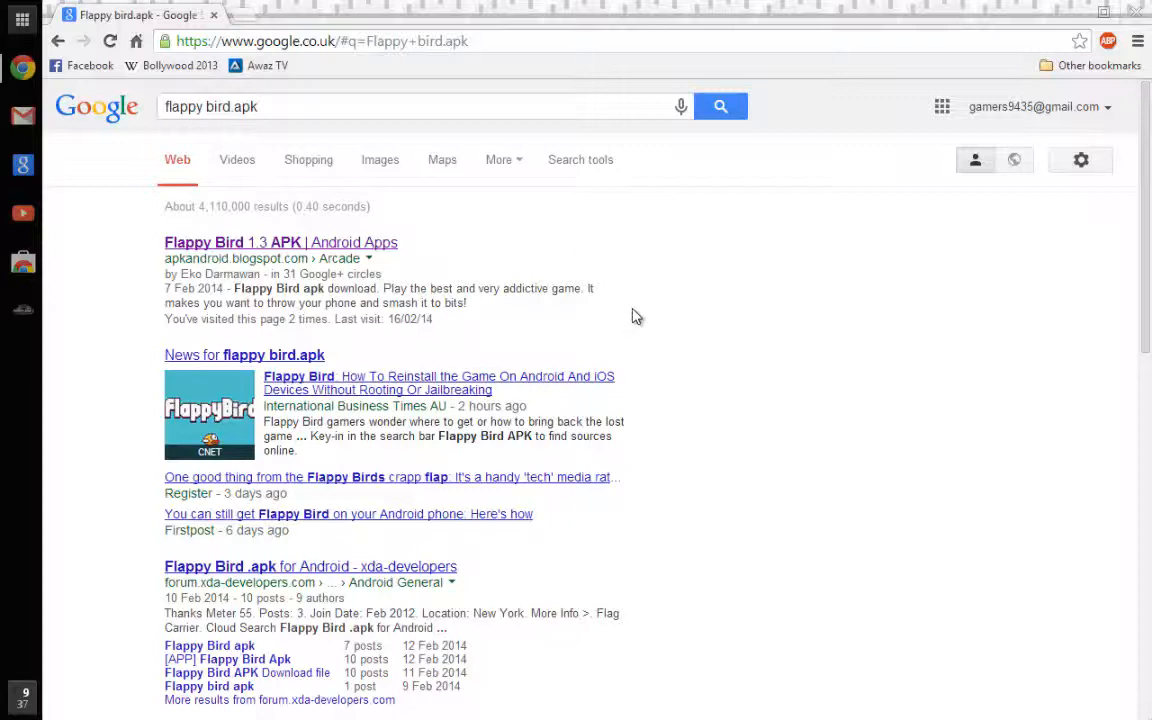
pyautogui.moveTo(552, 252)
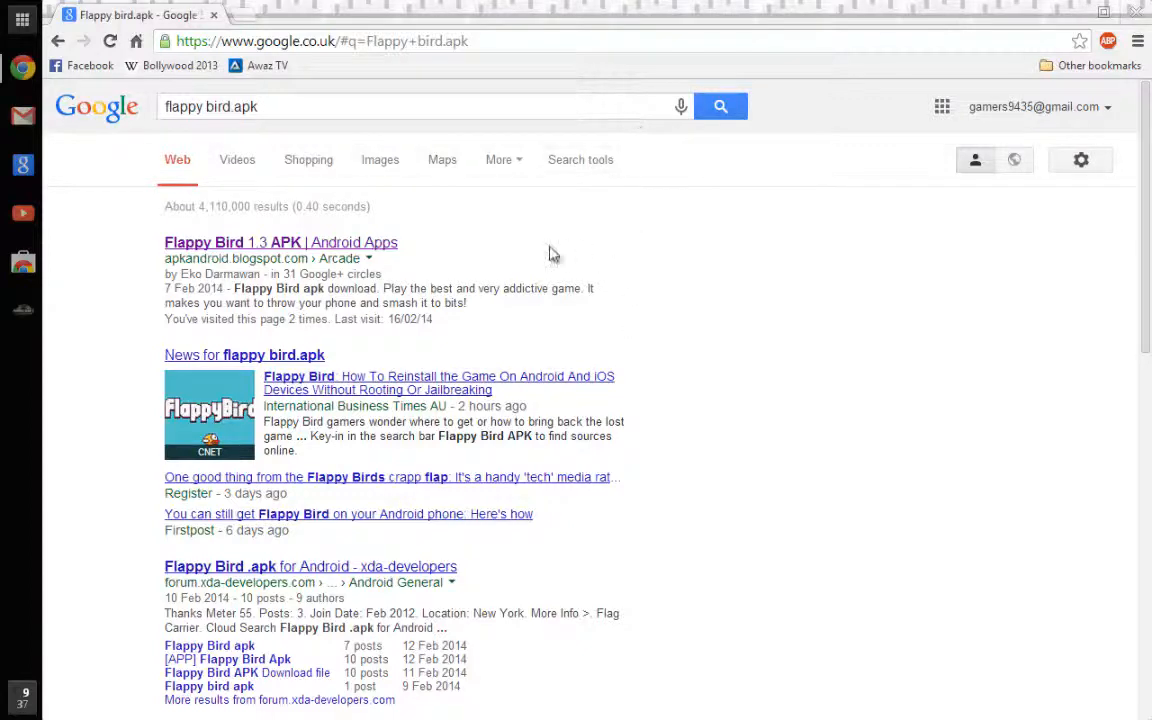
pyautogui.moveTo(752, 344)
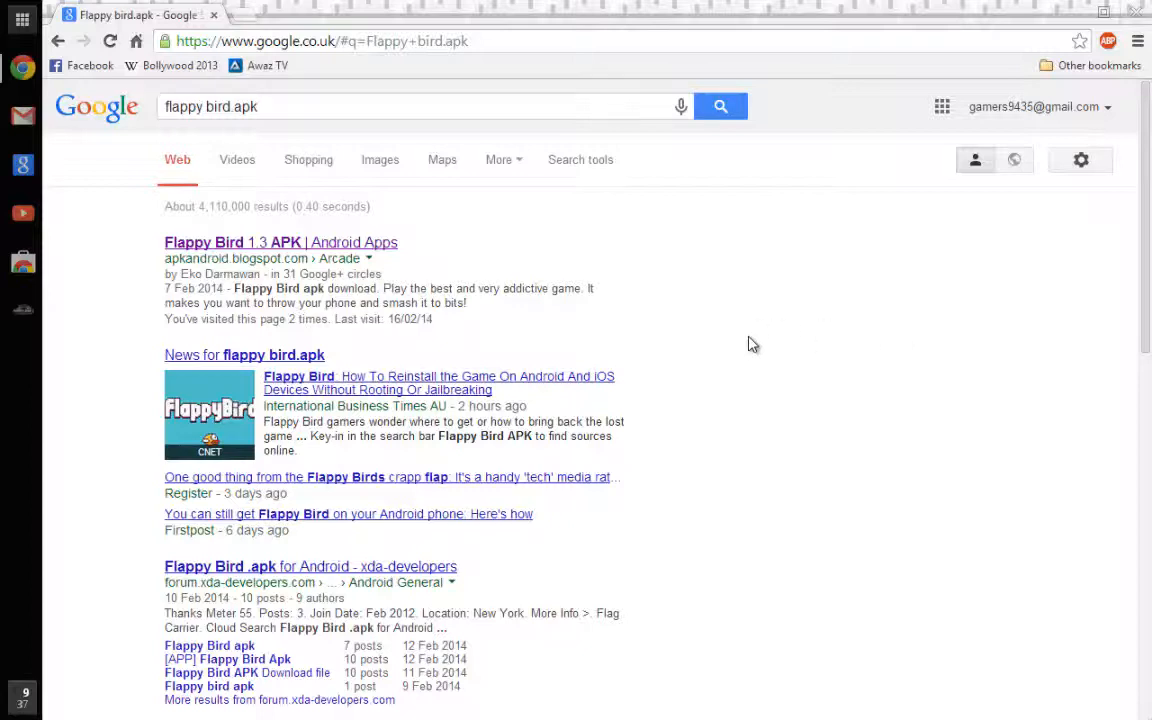
pyautogui.moveTo(428, 106)
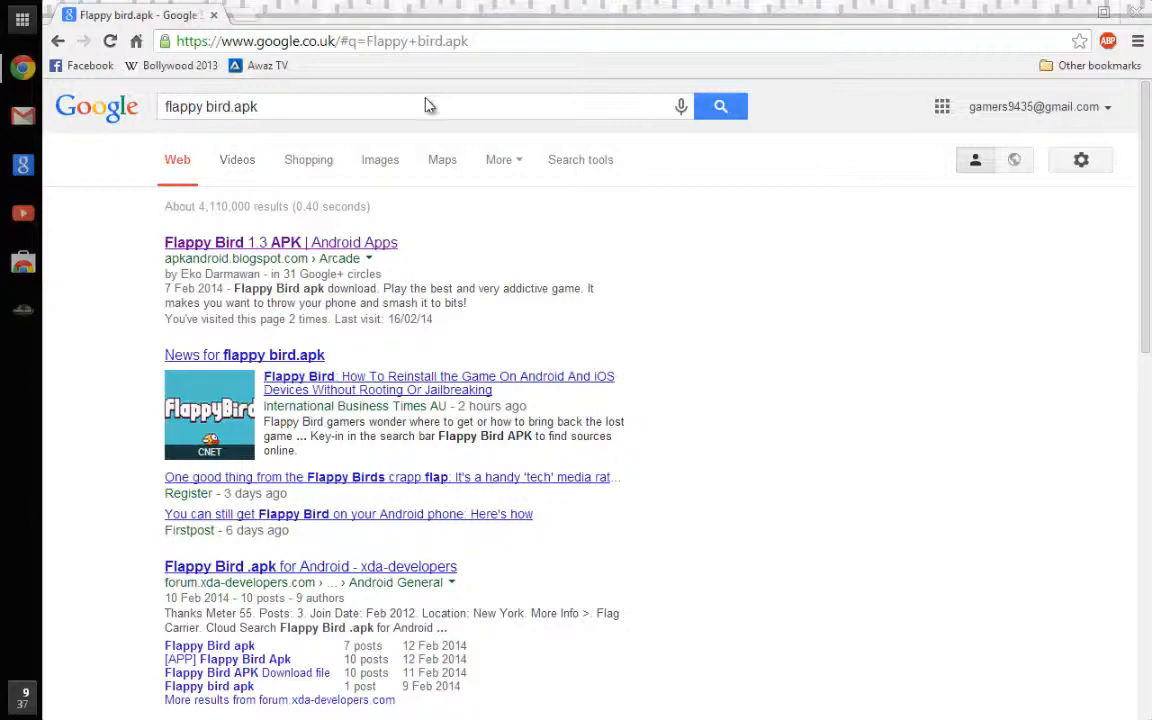
pyautogui.moveTo(444, 248)
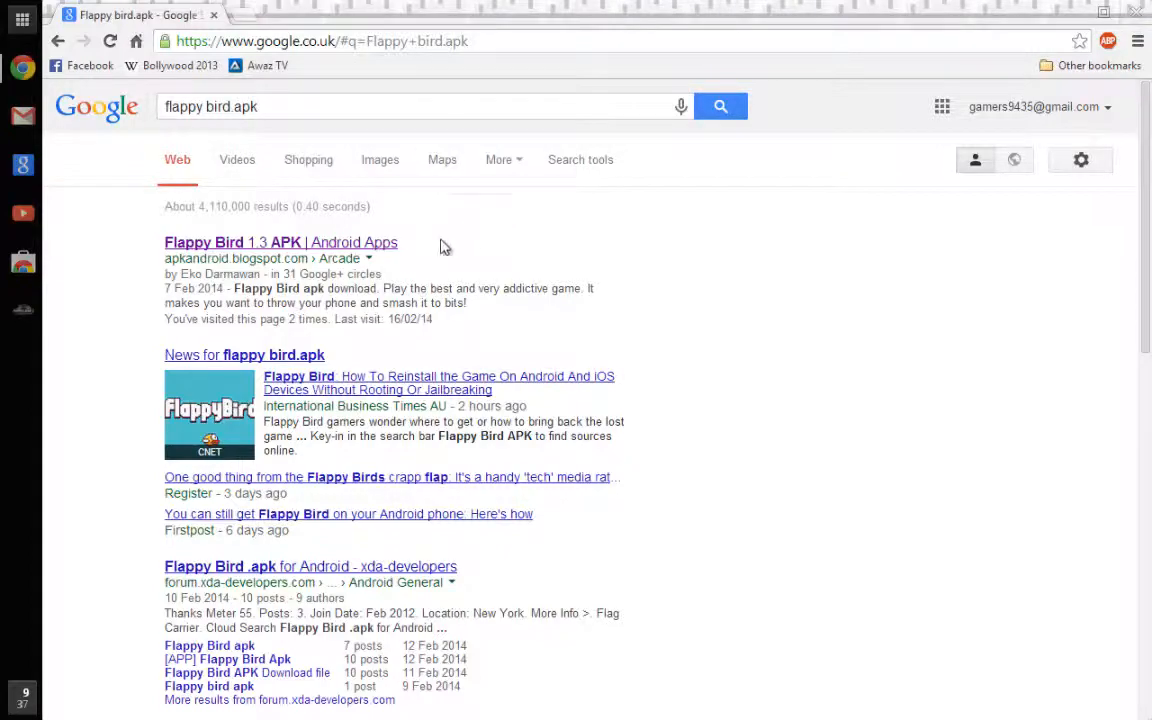
pyautogui.scroll(-3)
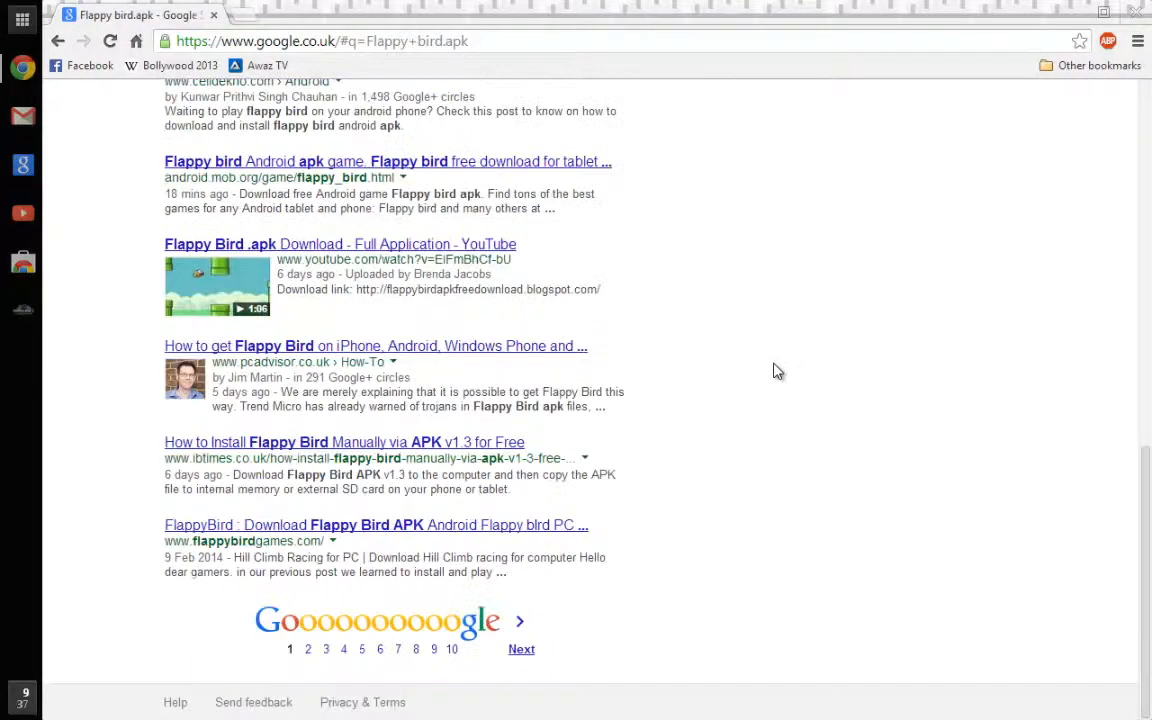
pyautogui.scroll(3)
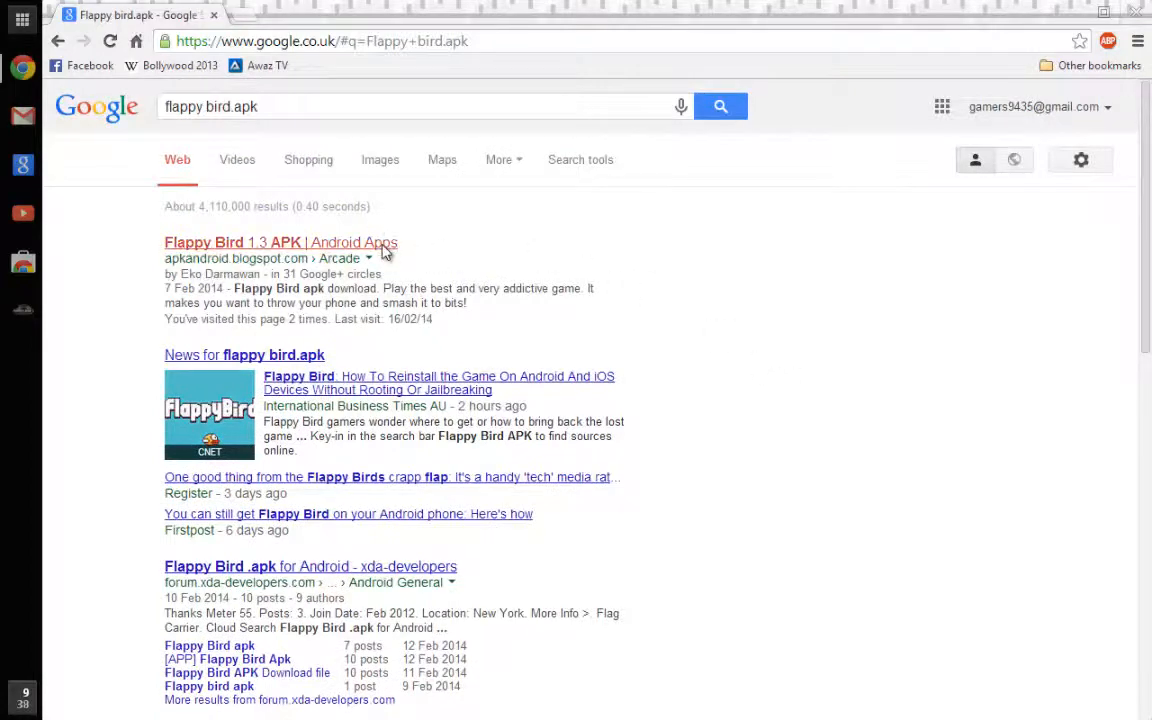
# Open the 'Flappy Bird 1.3 APK | Android Apps' post and scroll to its Download File section.
pyautogui.click(280, 242)
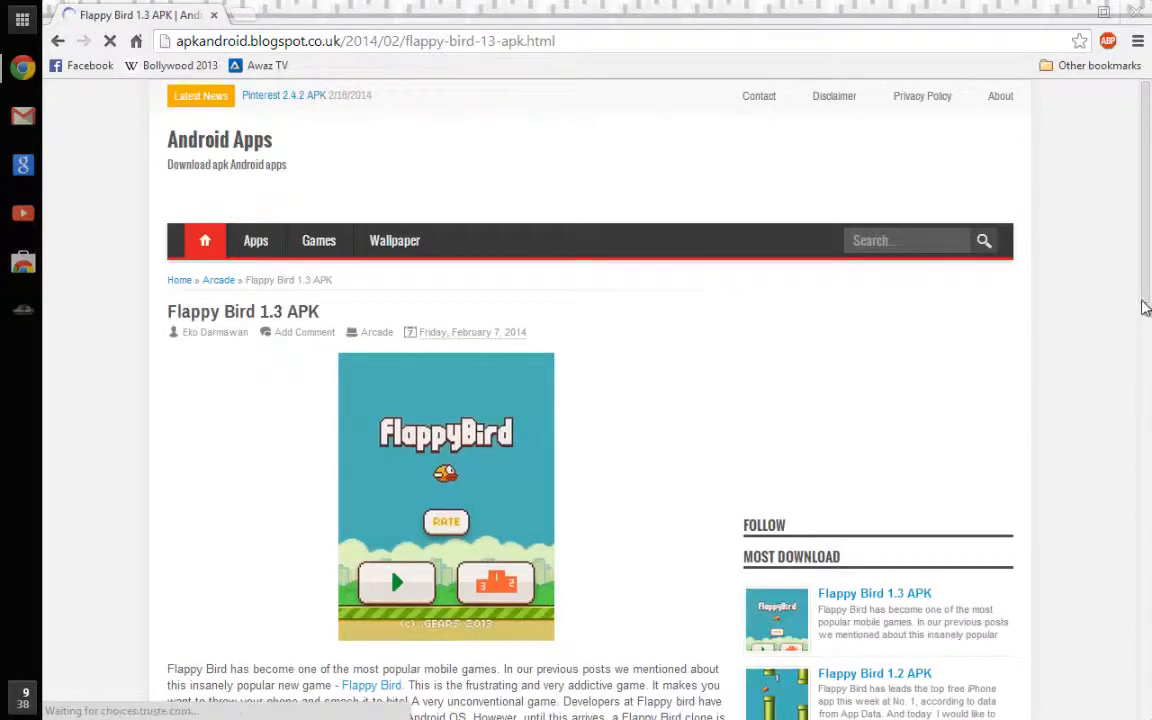
pyautogui.scroll(-3)
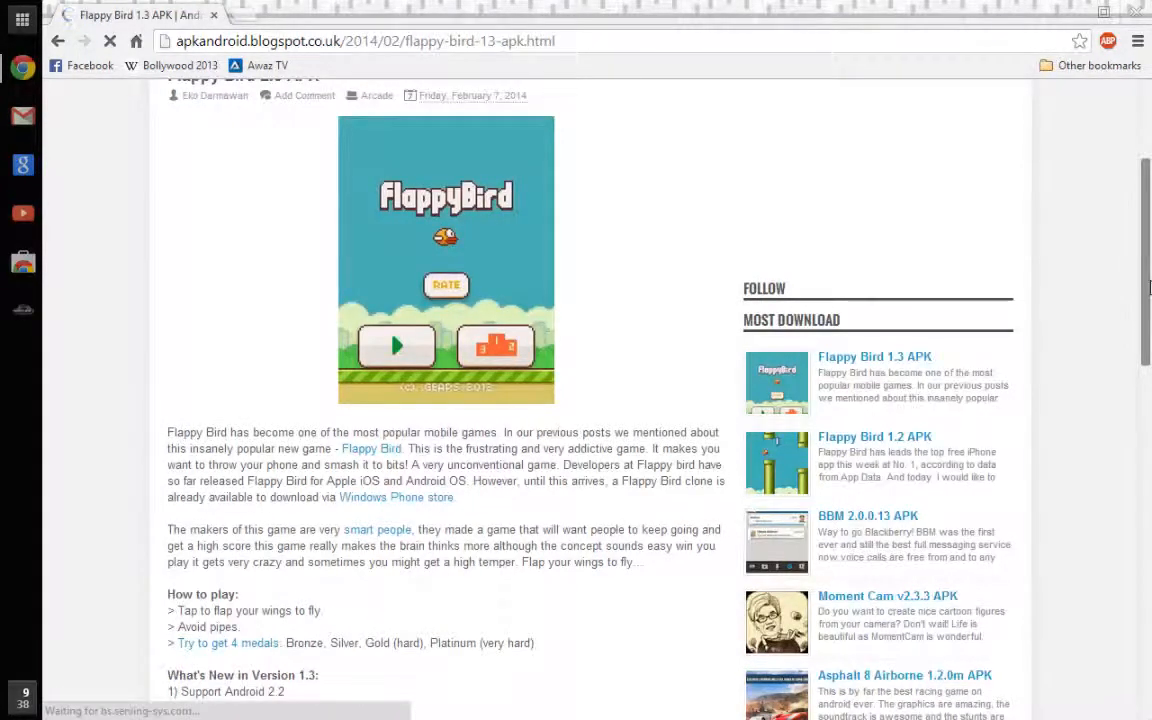
pyautogui.scroll(-3)
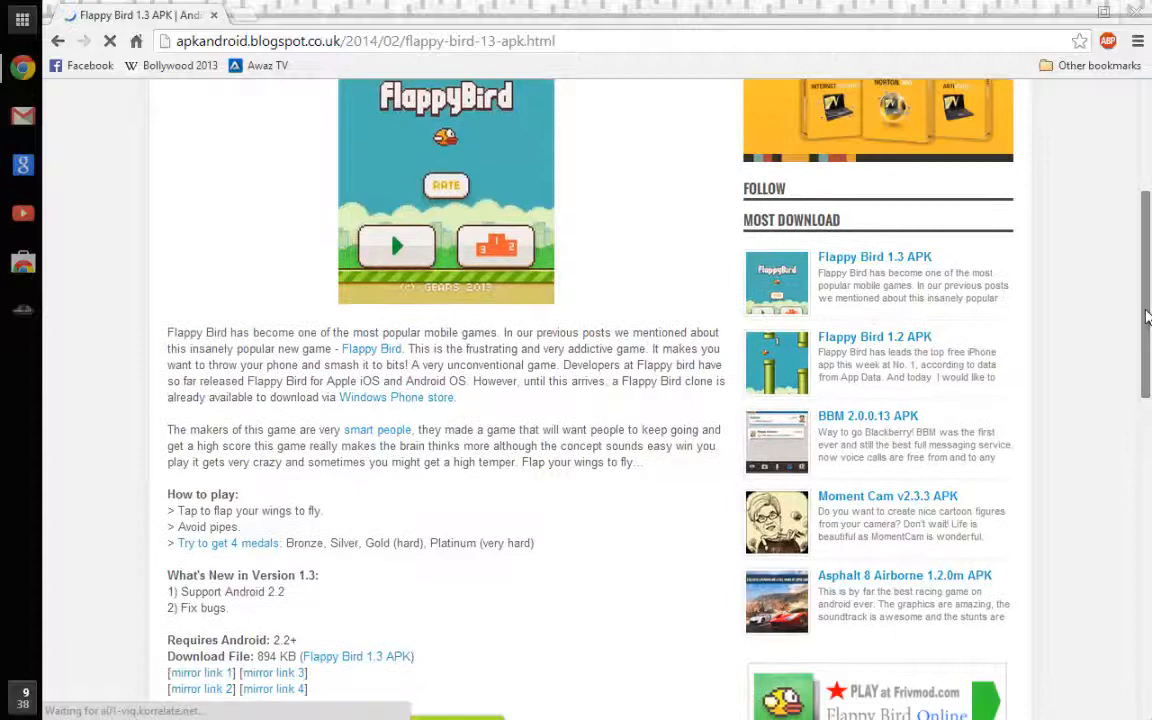
pyautogui.scroll(-3)
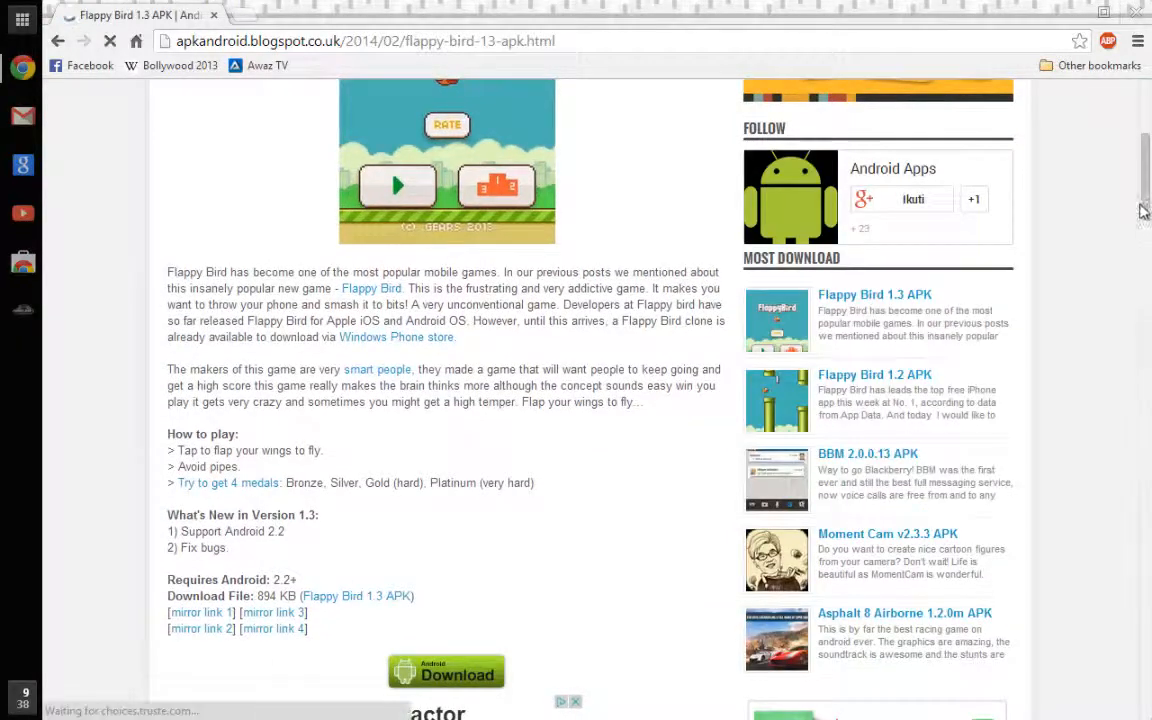
pyautogui.scroll(-3)
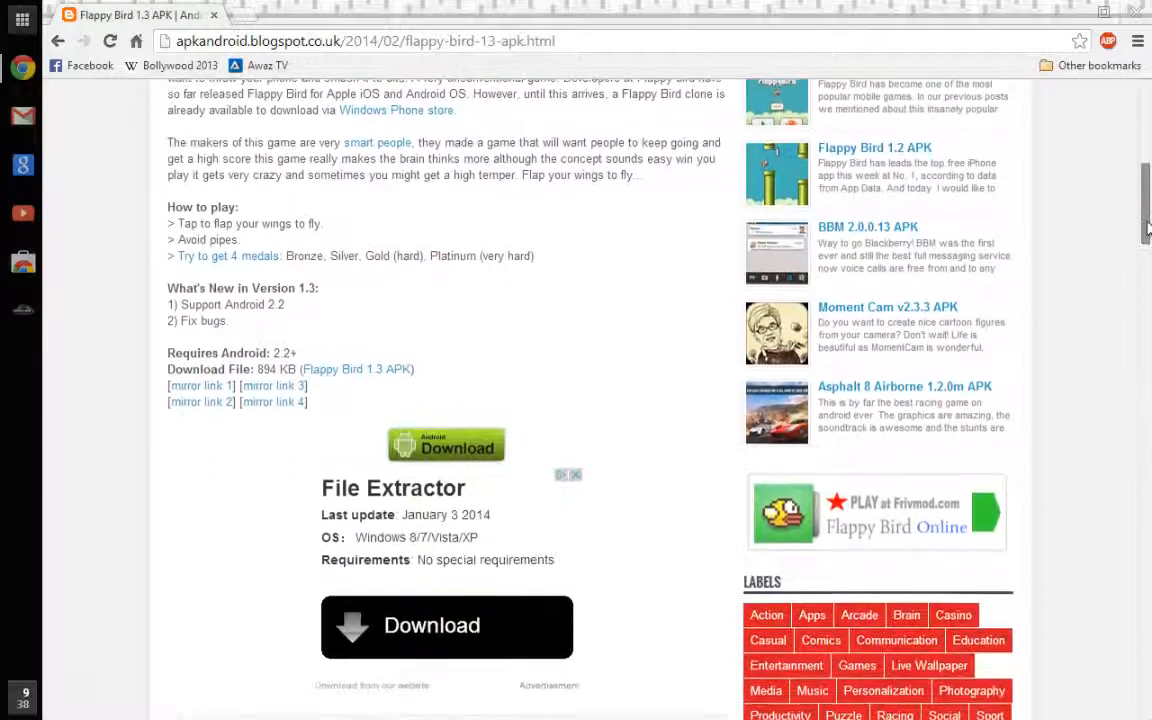
pyautogui.scroll(-3)
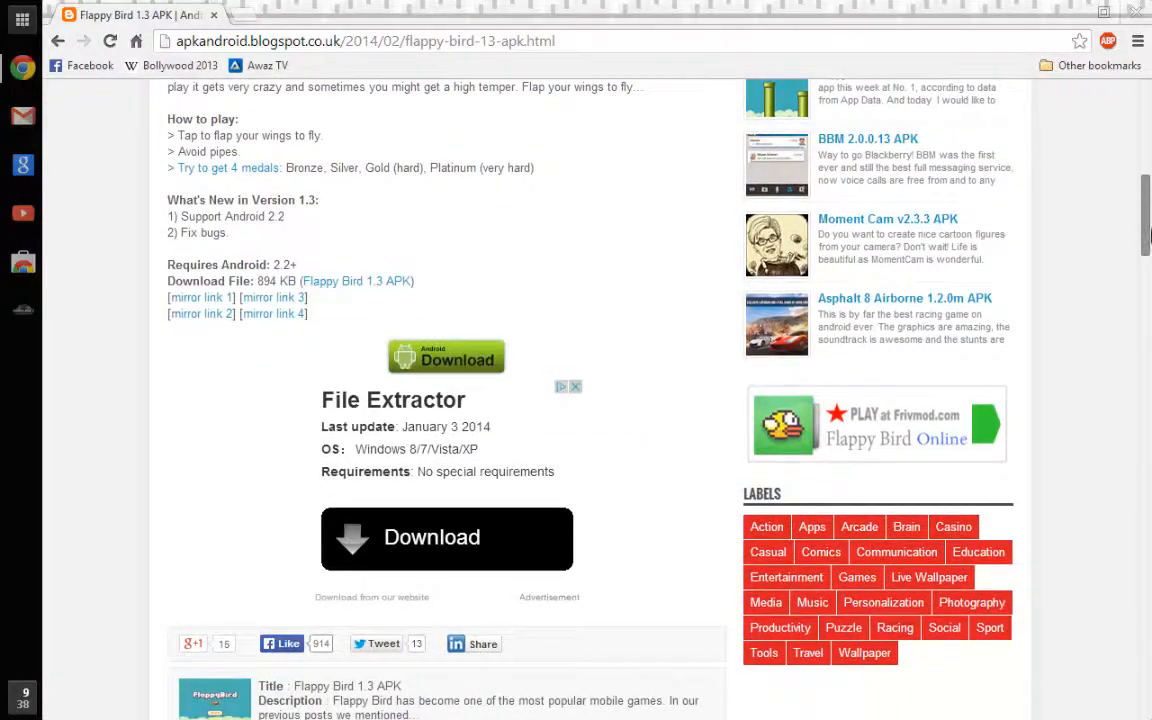
pyautogui.scroll(3)
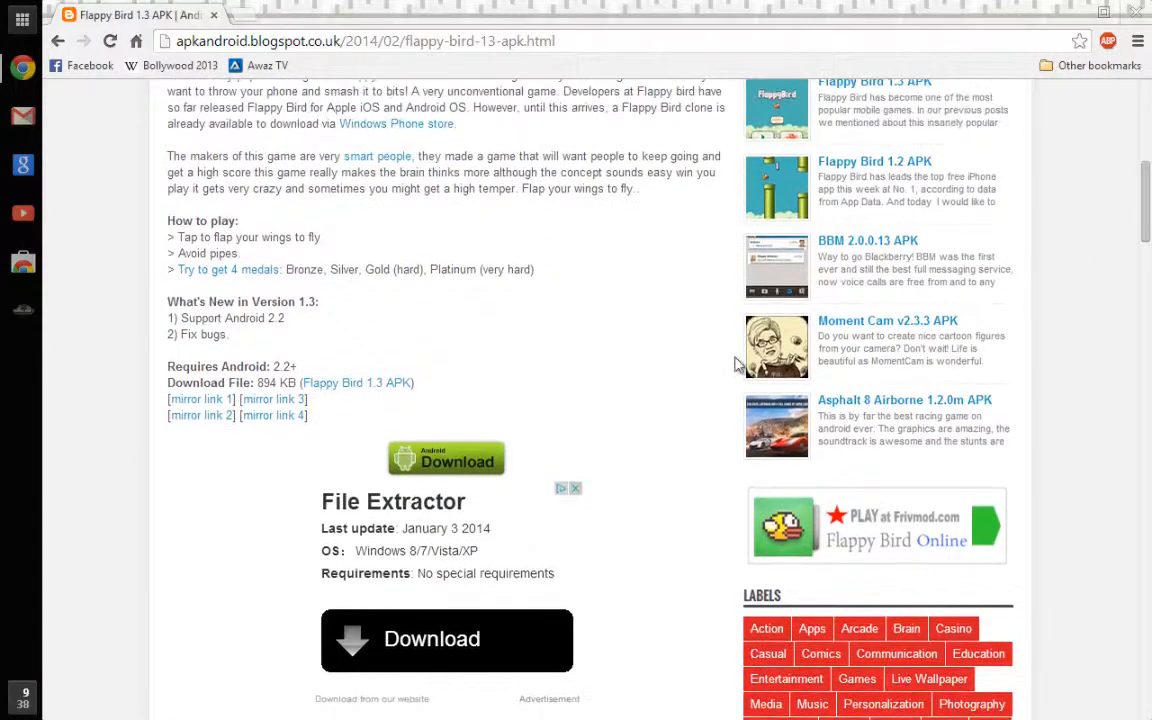
pyautogui.scroll(3)
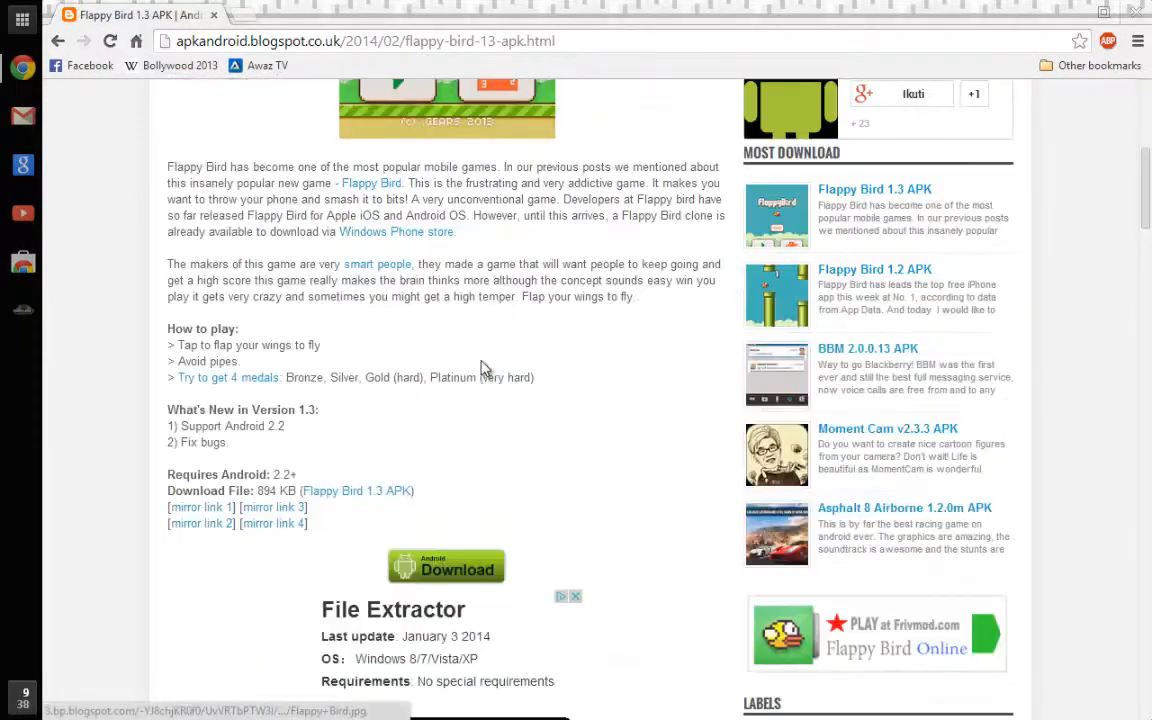
pyautogui.scroll(-3)
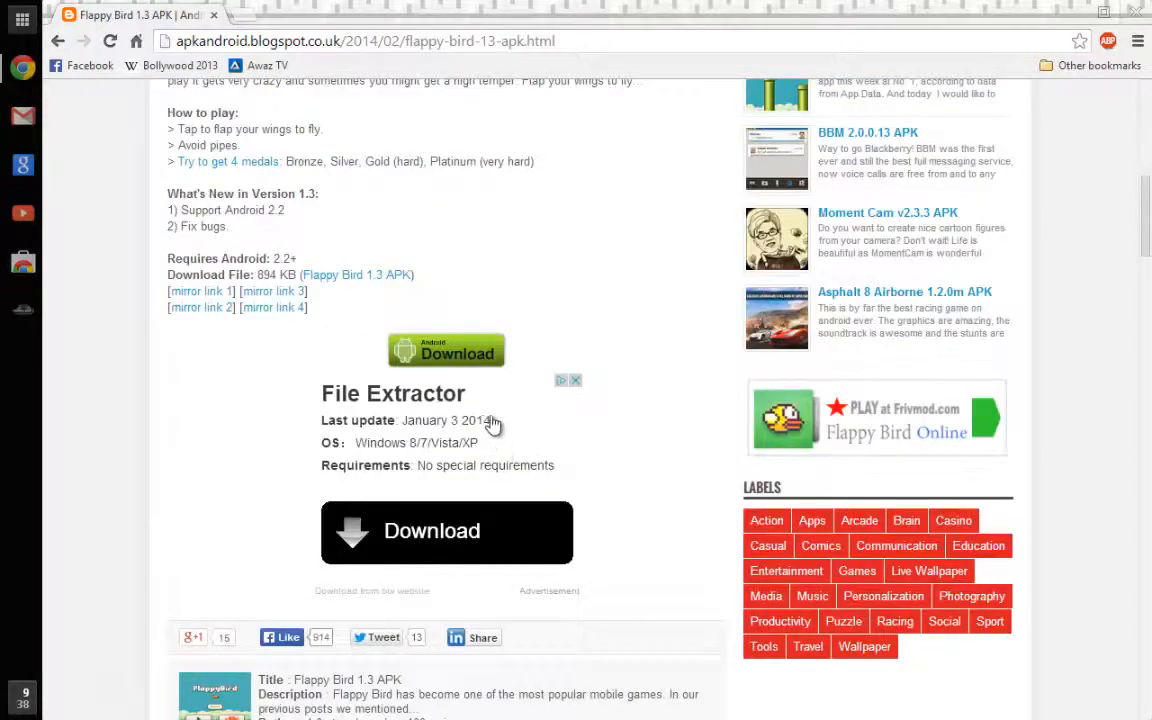
pyautogui.moveTo(446, 352)
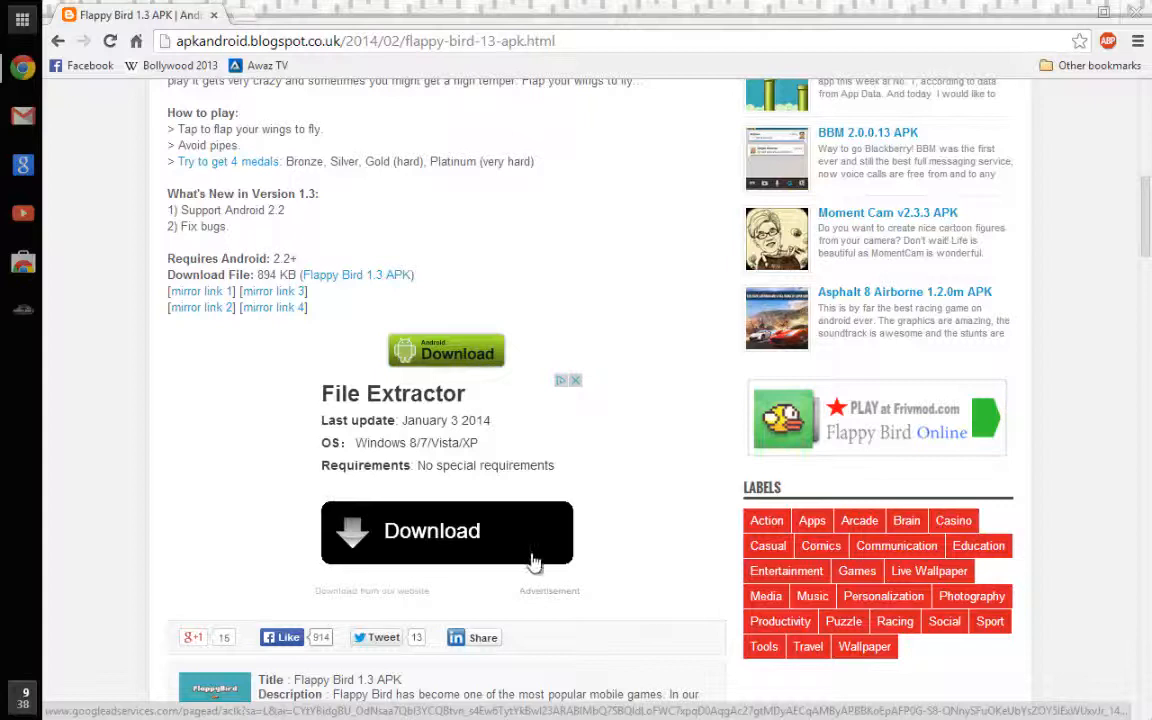
pyautogui.moveTo(488, 622)
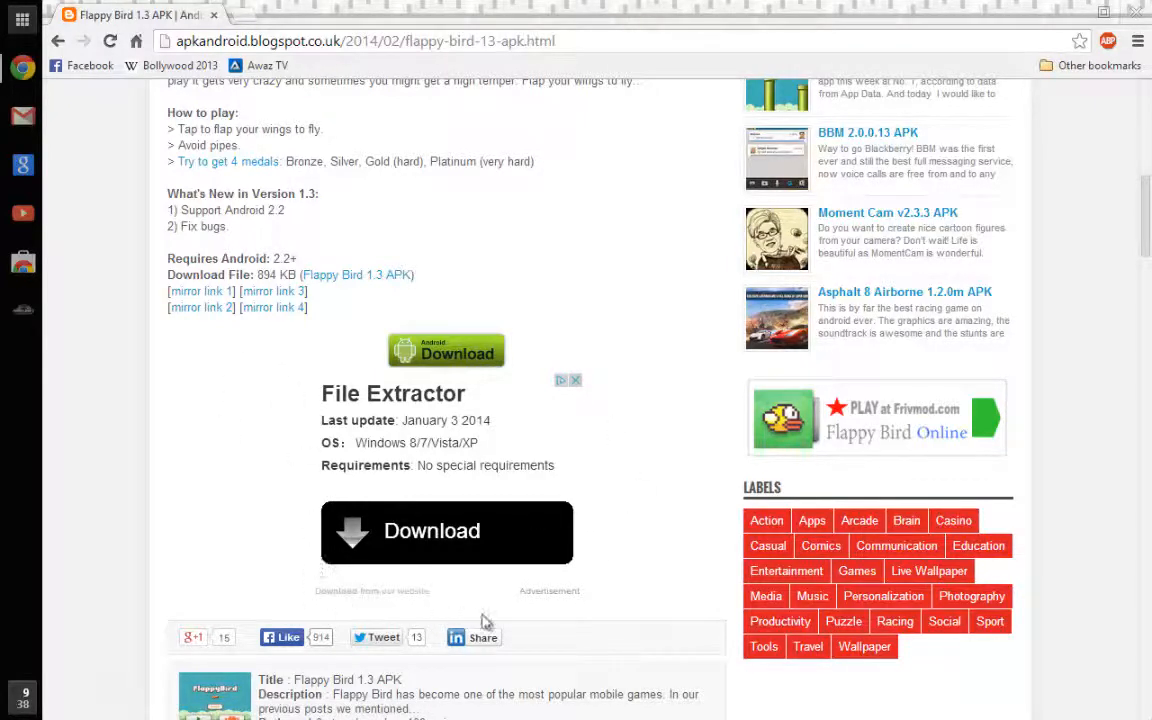
pyautogui.moveTo(640, 520)
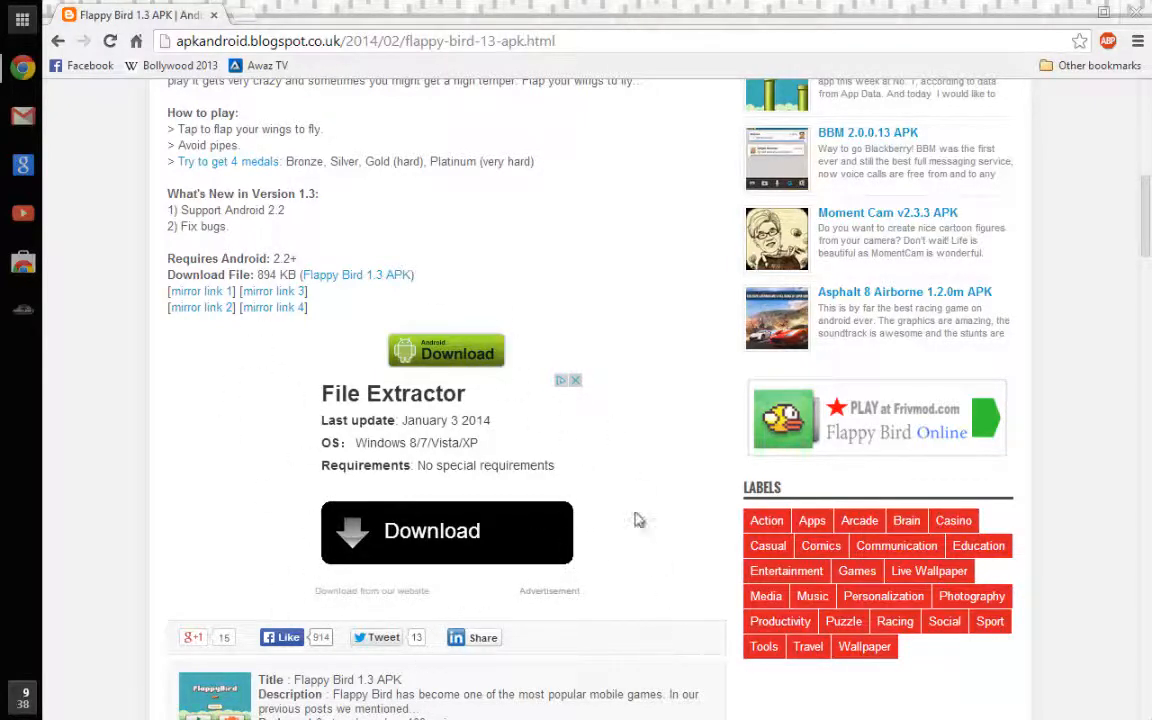
pyautogui.moveTo(504, 414)
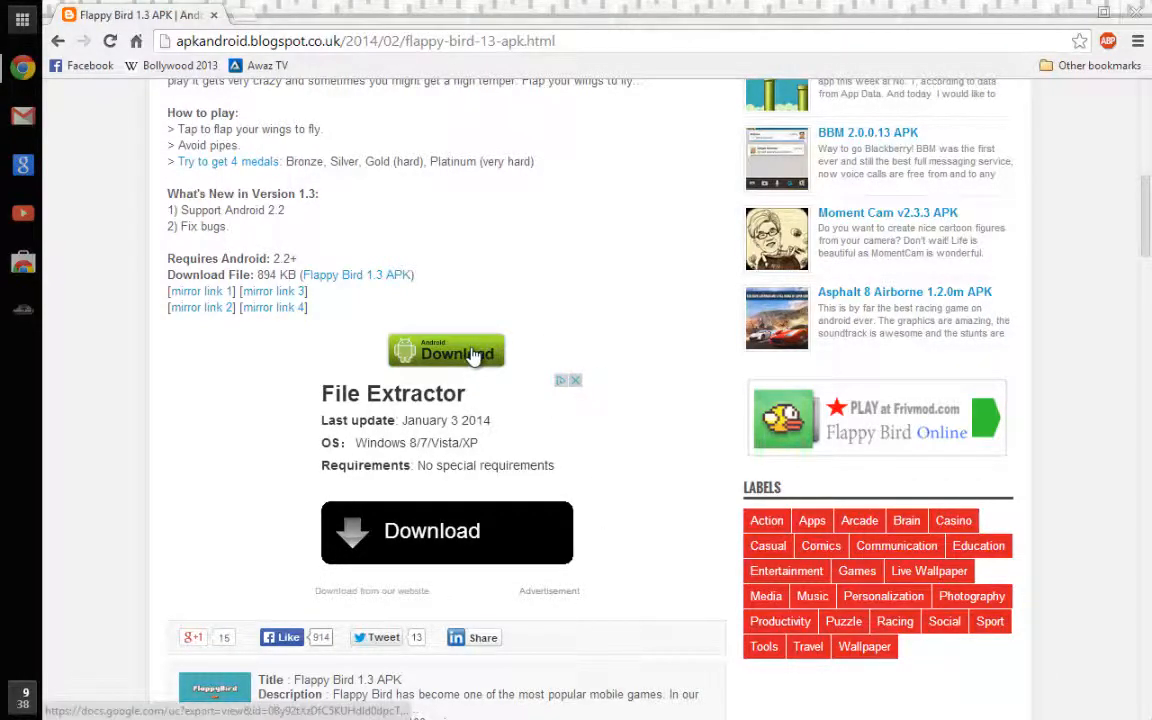
pyautogui.moveTo(446, 352)
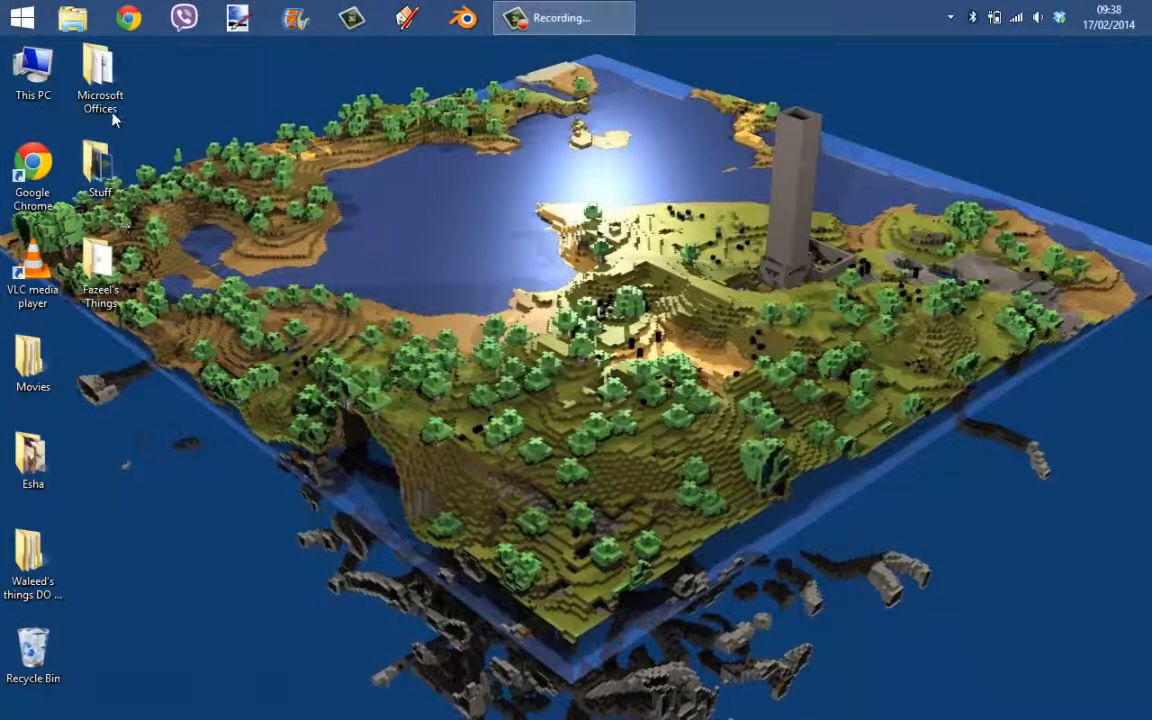
# Open File Explorer's Downloads folder and select the Flappy_Bird_v1.3 APK file.
pyautogui.doubleClick(32, 70)
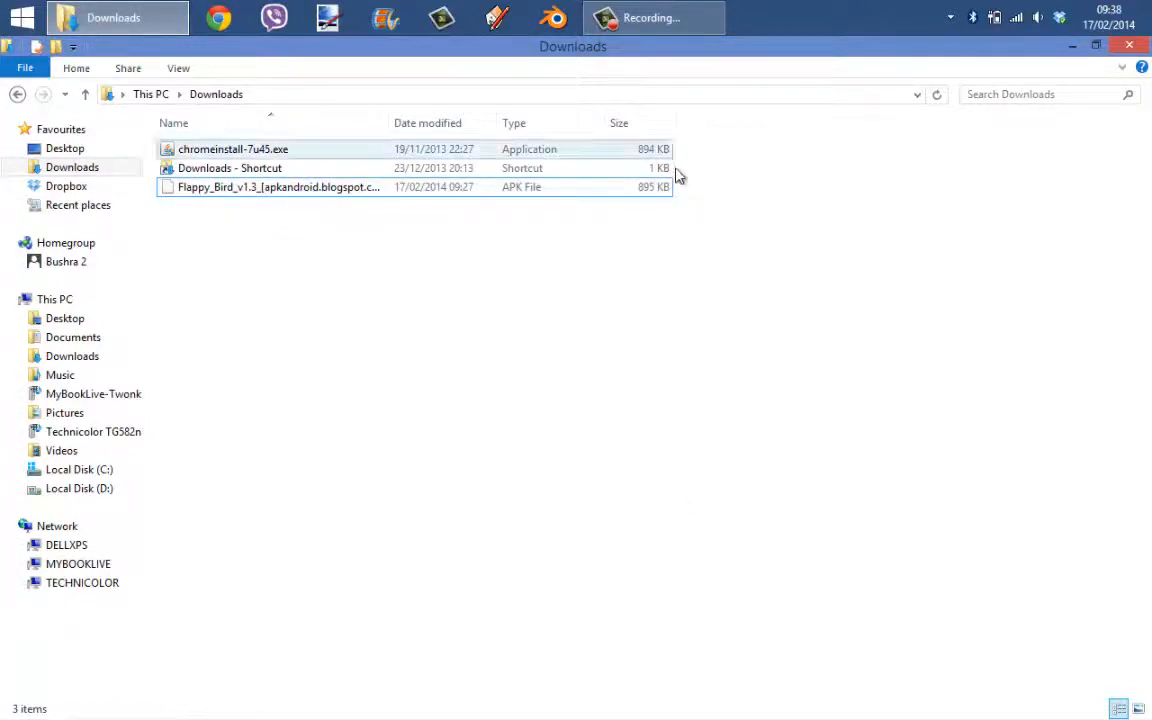
pyautogui.click(278, 188)
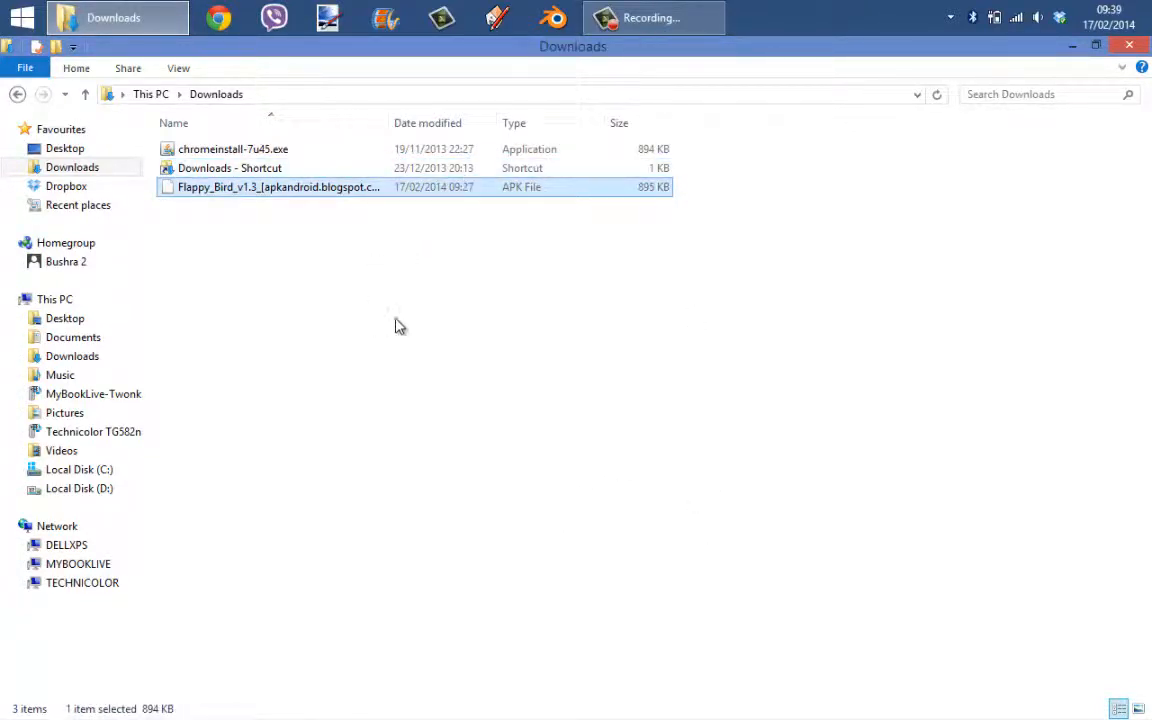
pyautogui.moveTo(484, 312)
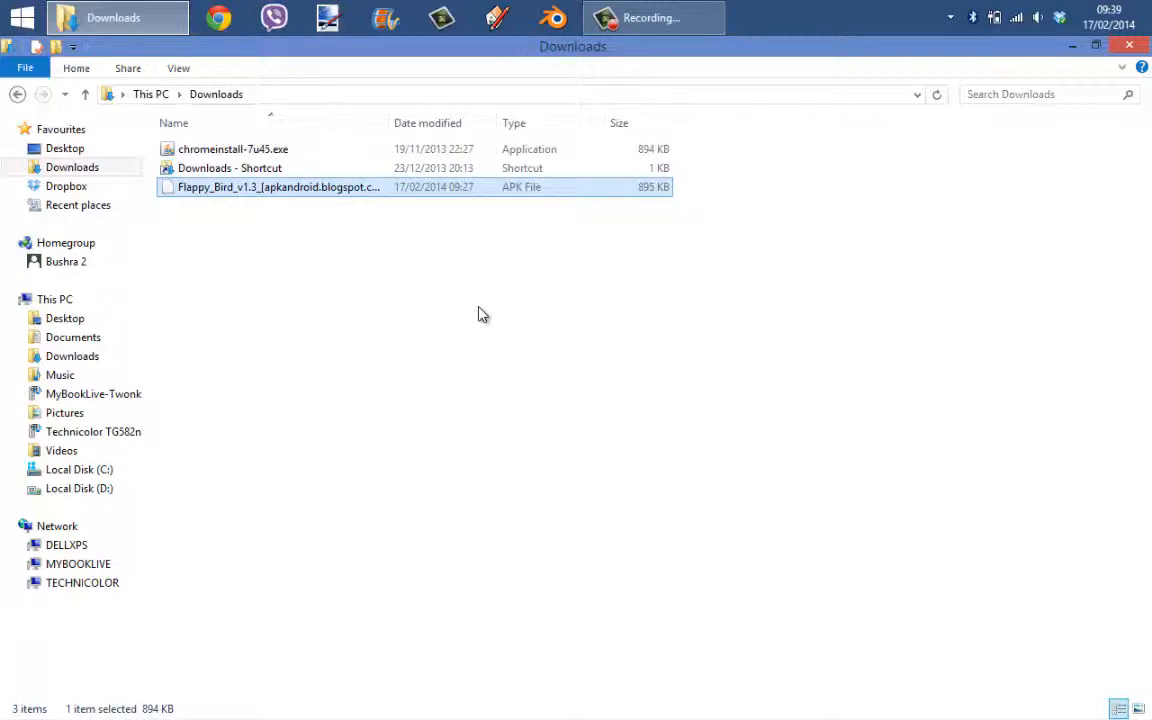
pyautogui.moveTo(500, 308)
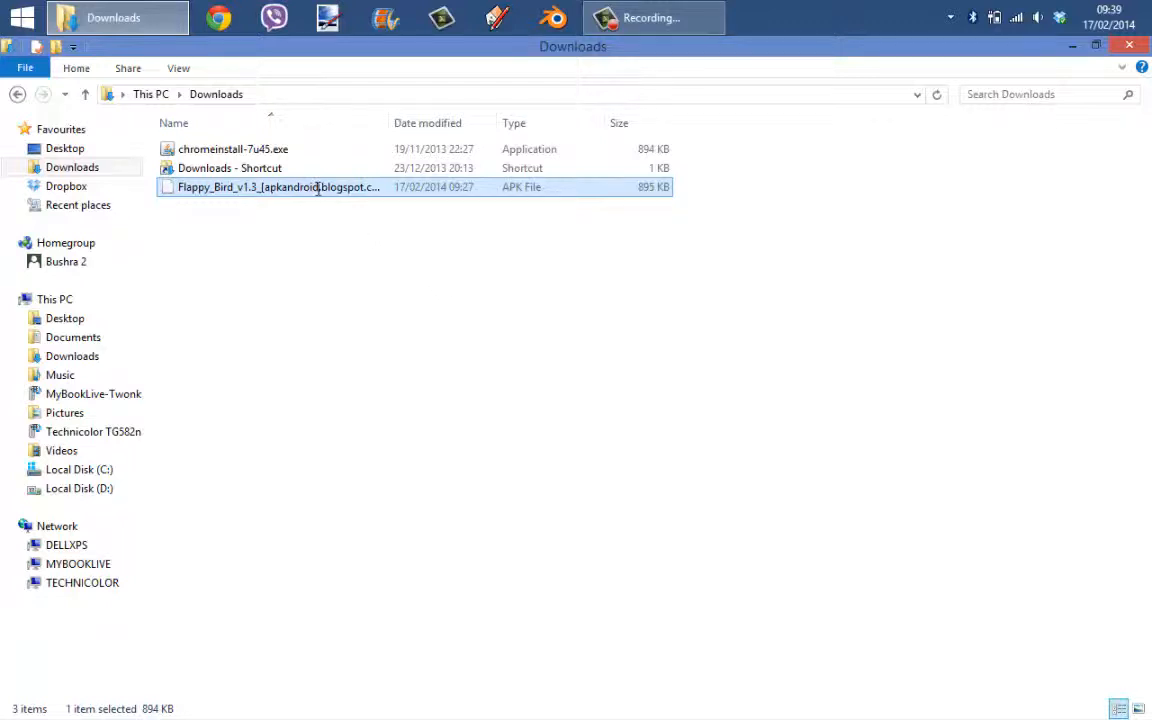
pyautogui.click(280, 188)
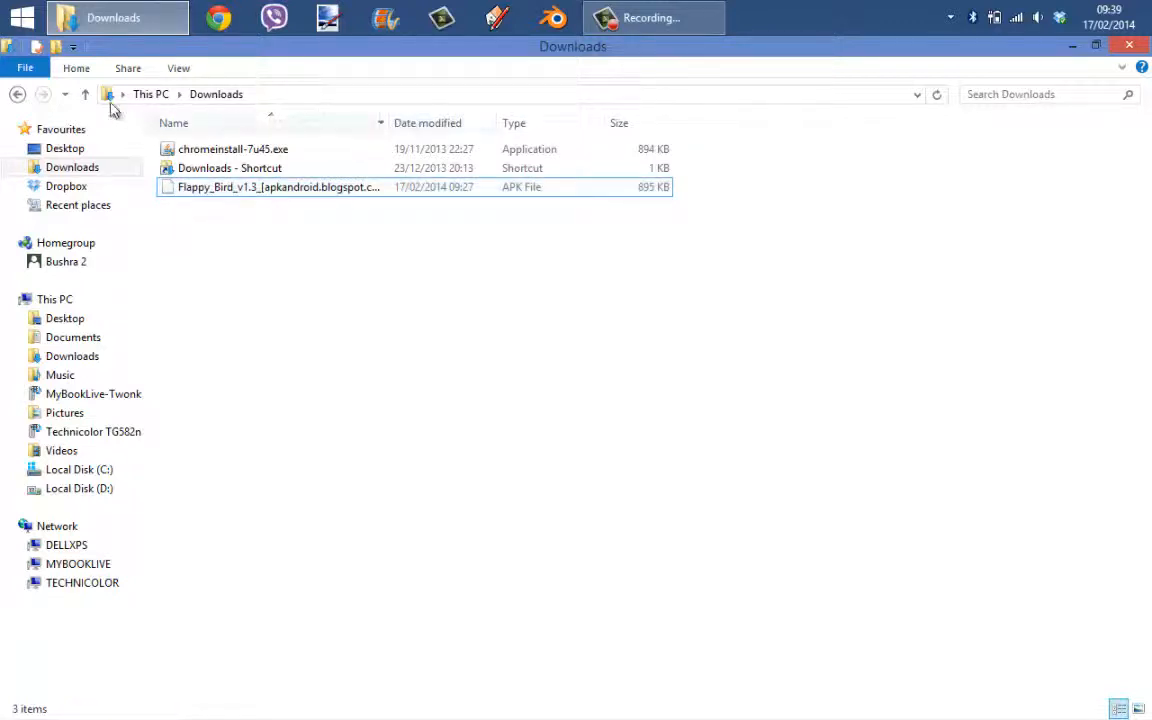
pyautogui.moveTo(244, 144)
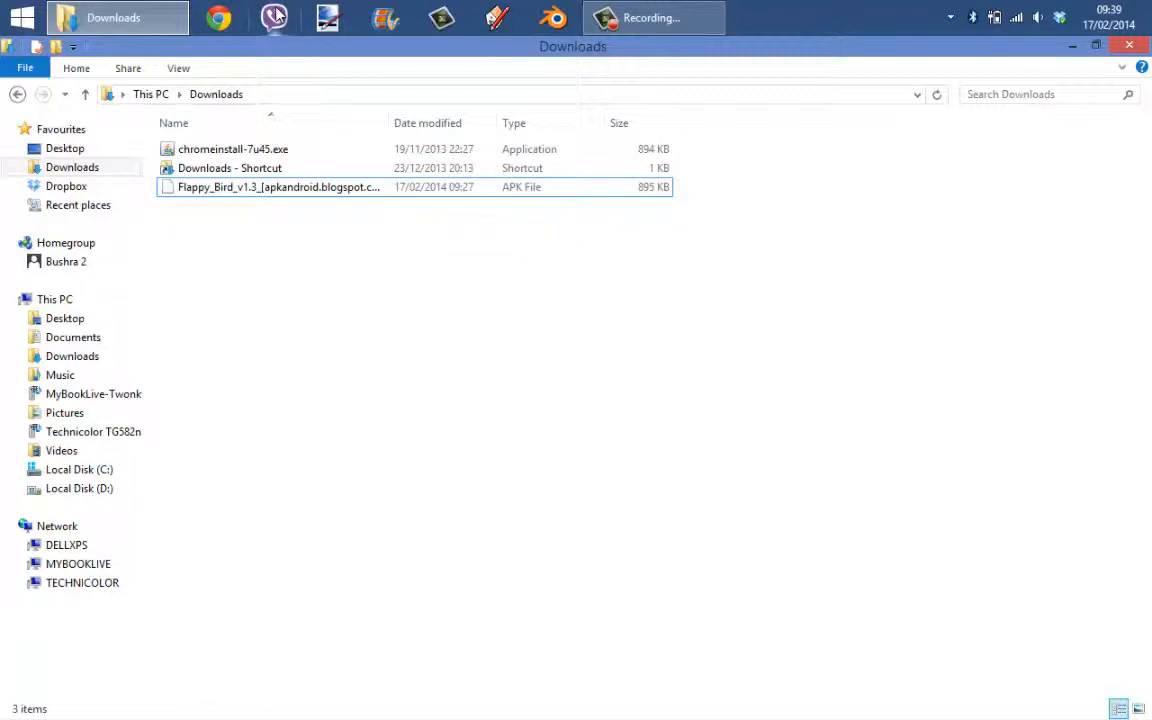
pyautogui.moveTo(274, 18)
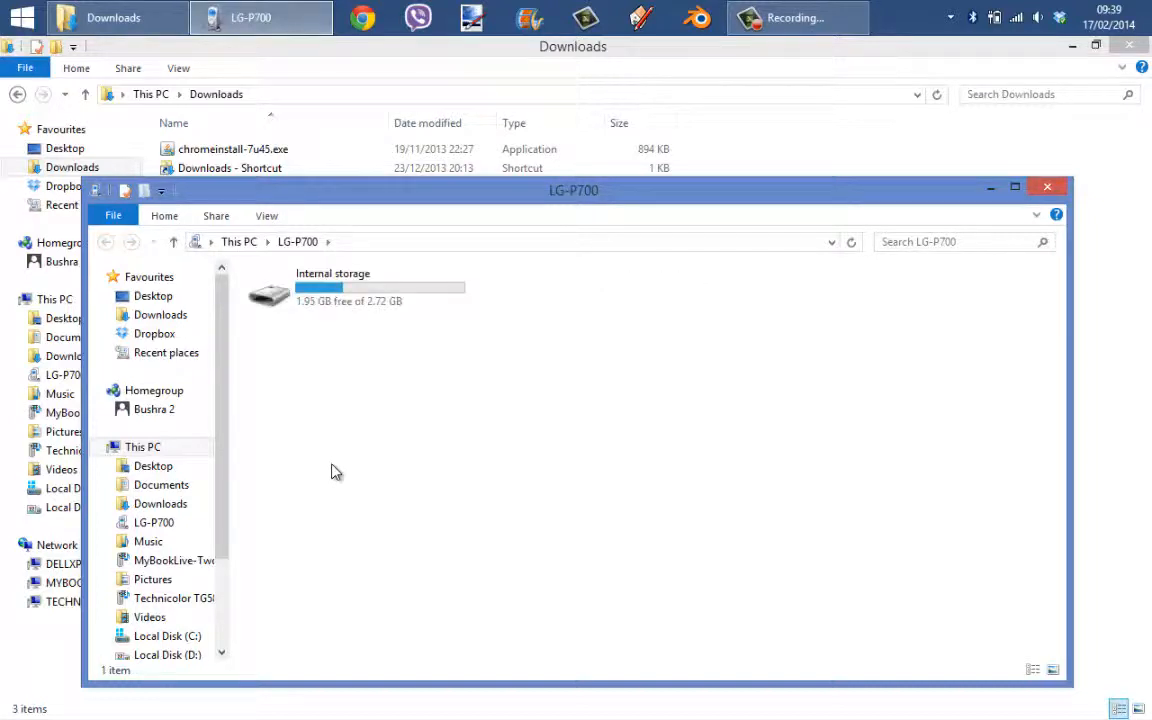
pyautogui.moveTo(390, 376)
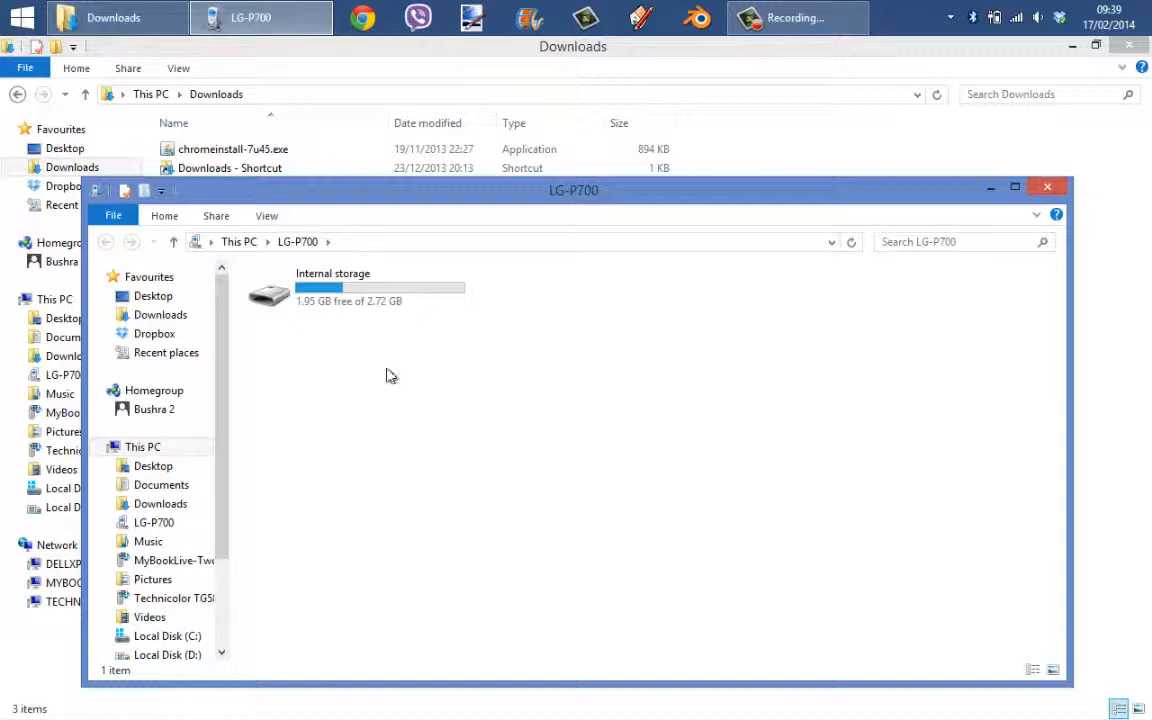
# Open the LG-P700 phone's Internal storage and select the Minecraft Pocket Edition APK.
pyautogui.doubleClick(332, 290)
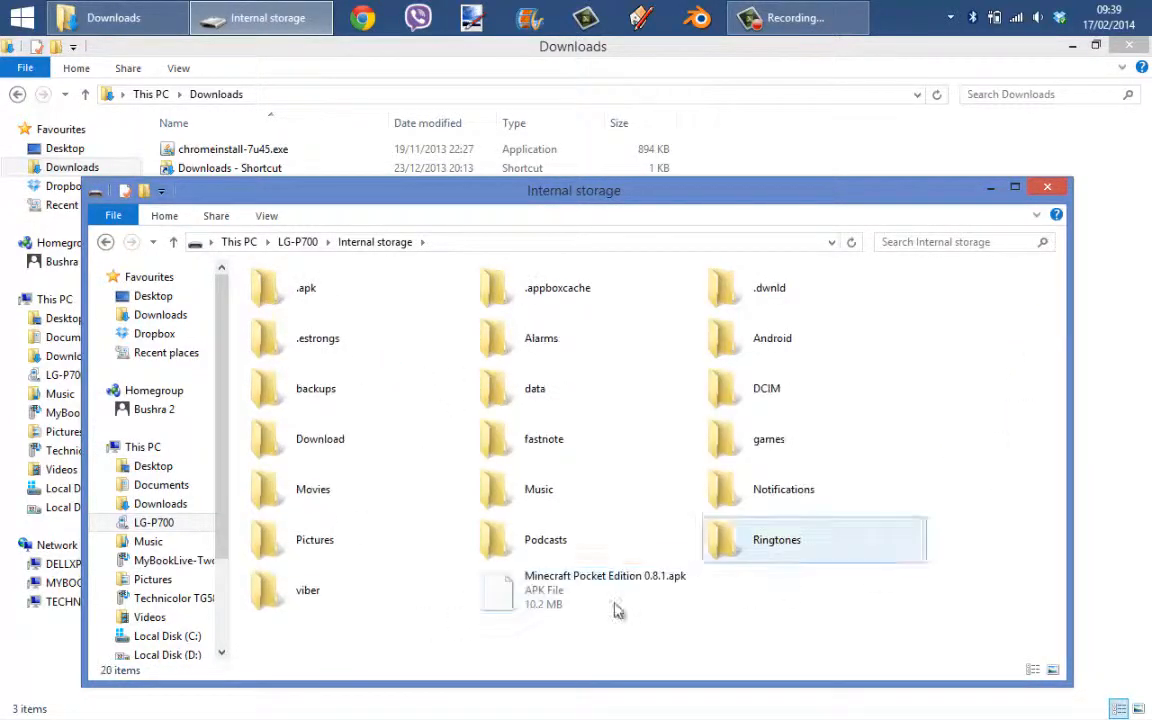
pyautogui.click(584, 590)
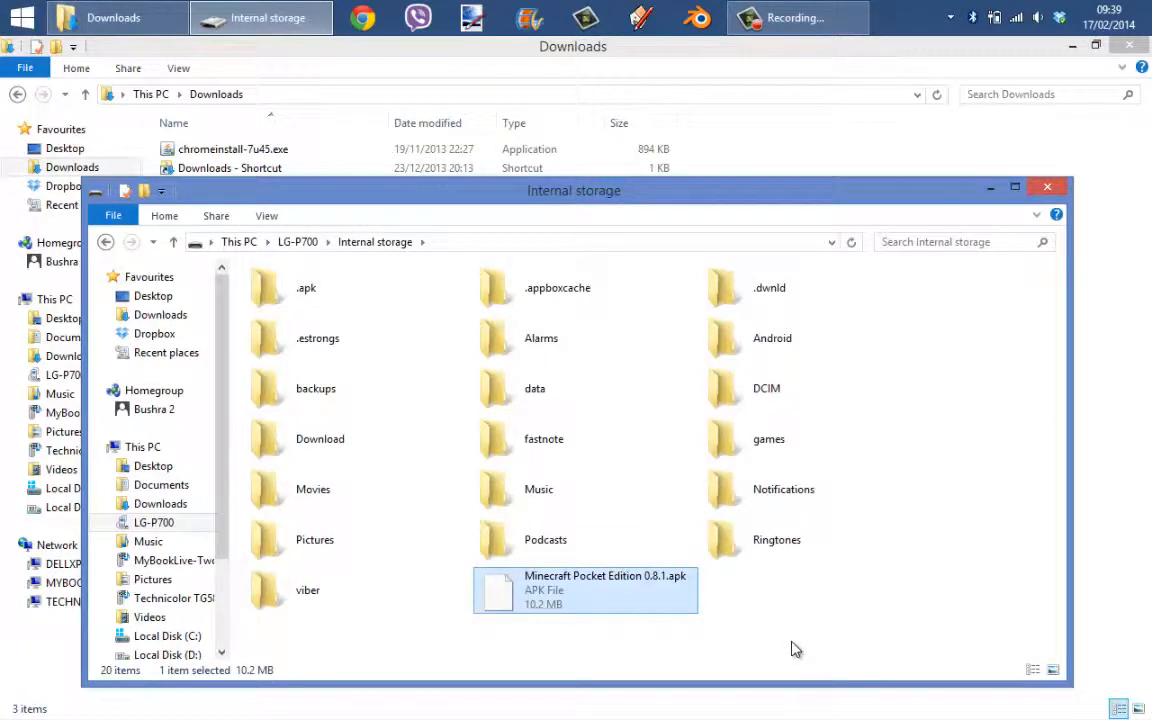
pyautogui.moveTo(784, 652)
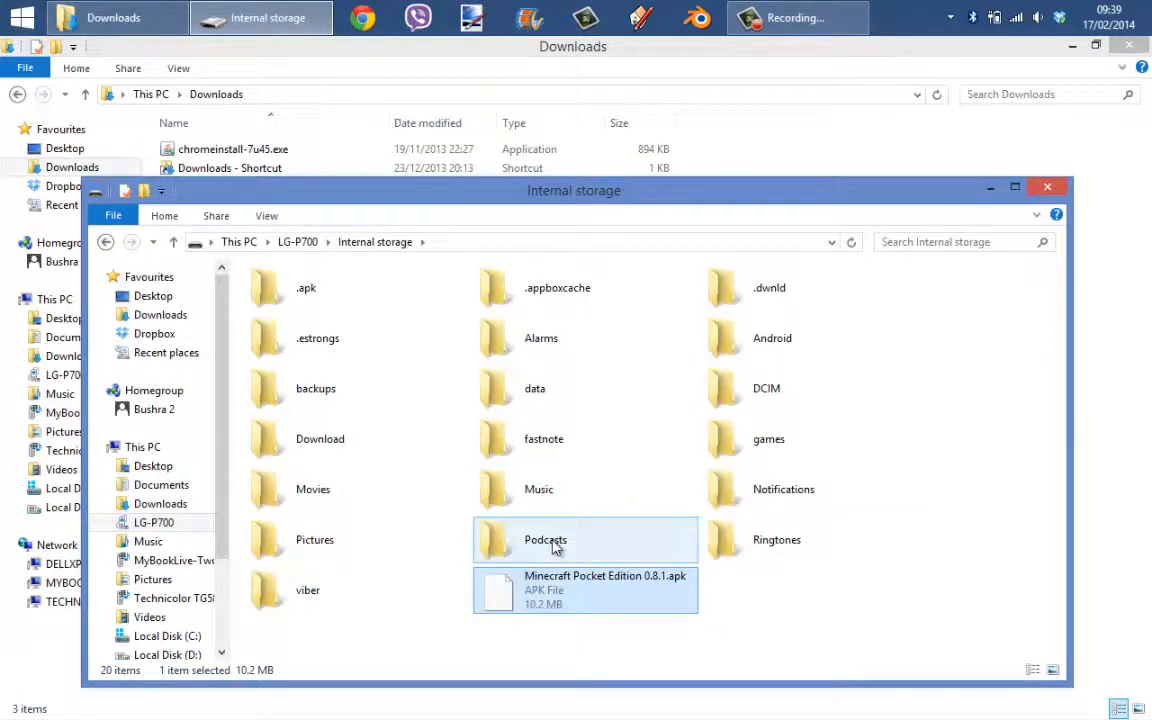
pyautogui.moveTo(630, 540)
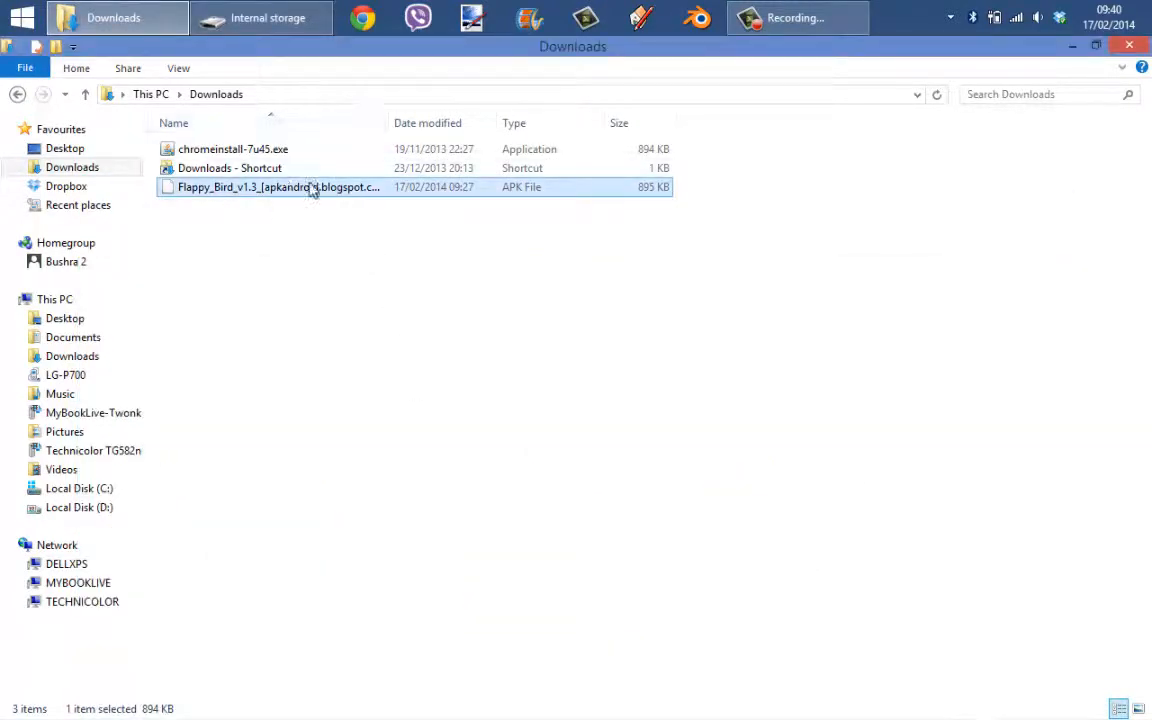
pyautogui.moveTo(772, 490)
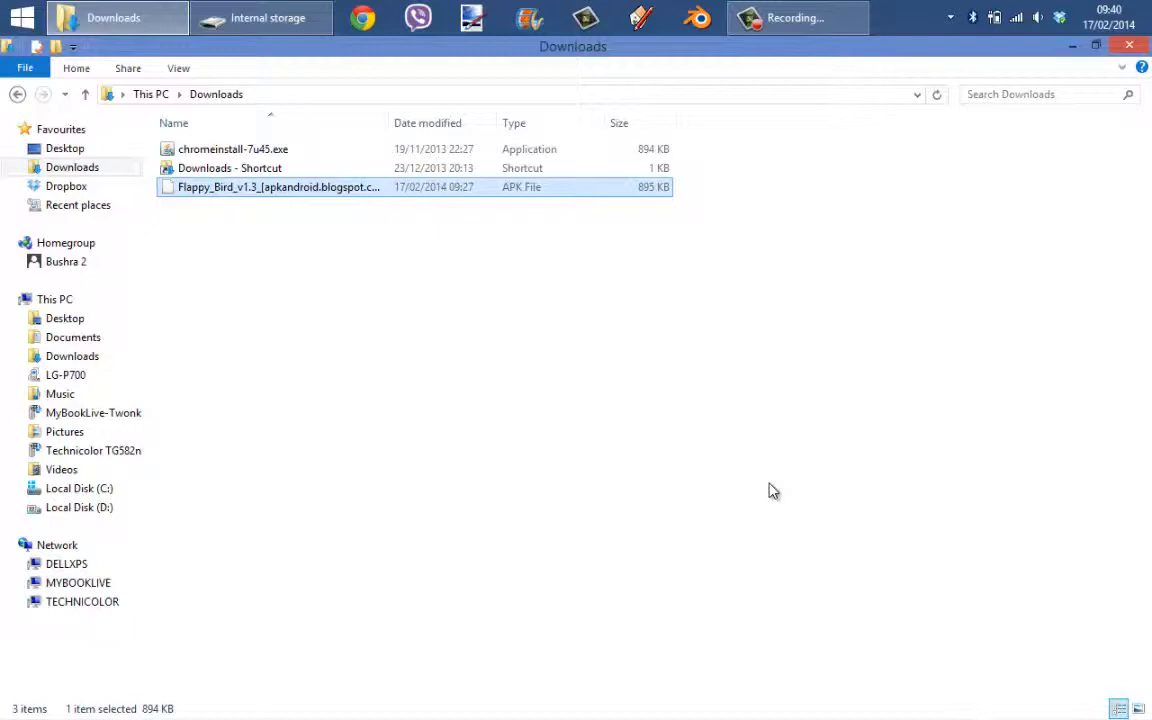
# Copy the Flappy Bird APK and bring the Internal storage window forward.
pyautogui.rightClick(278, 188)
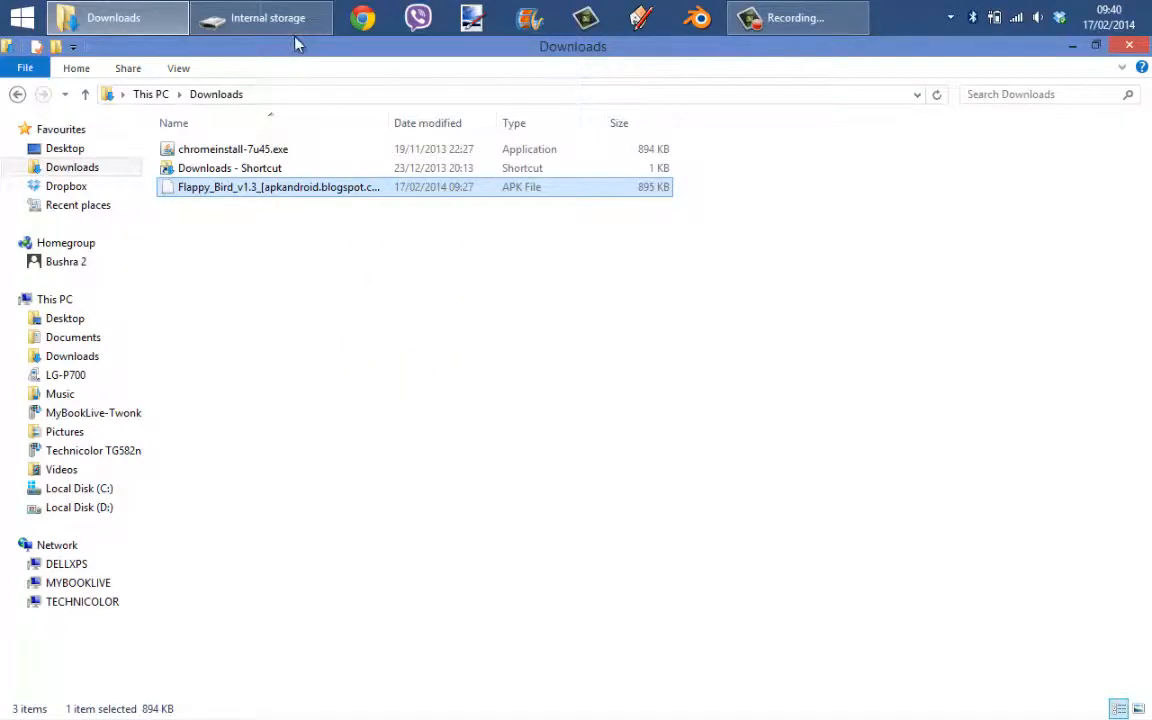
pyautogui.click(262, 16)
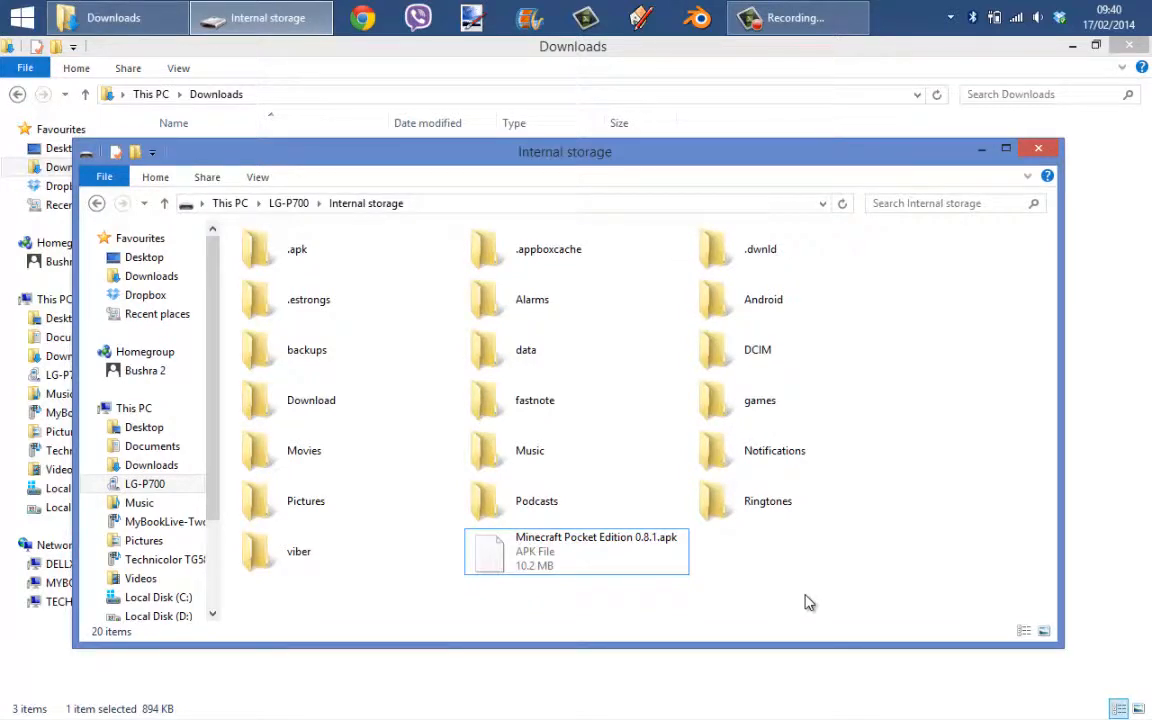
# Paste the Flappy Bird APK into the phone's internal storage beside the Minecraft APK.
pyautogui.rightClick(810, 600)
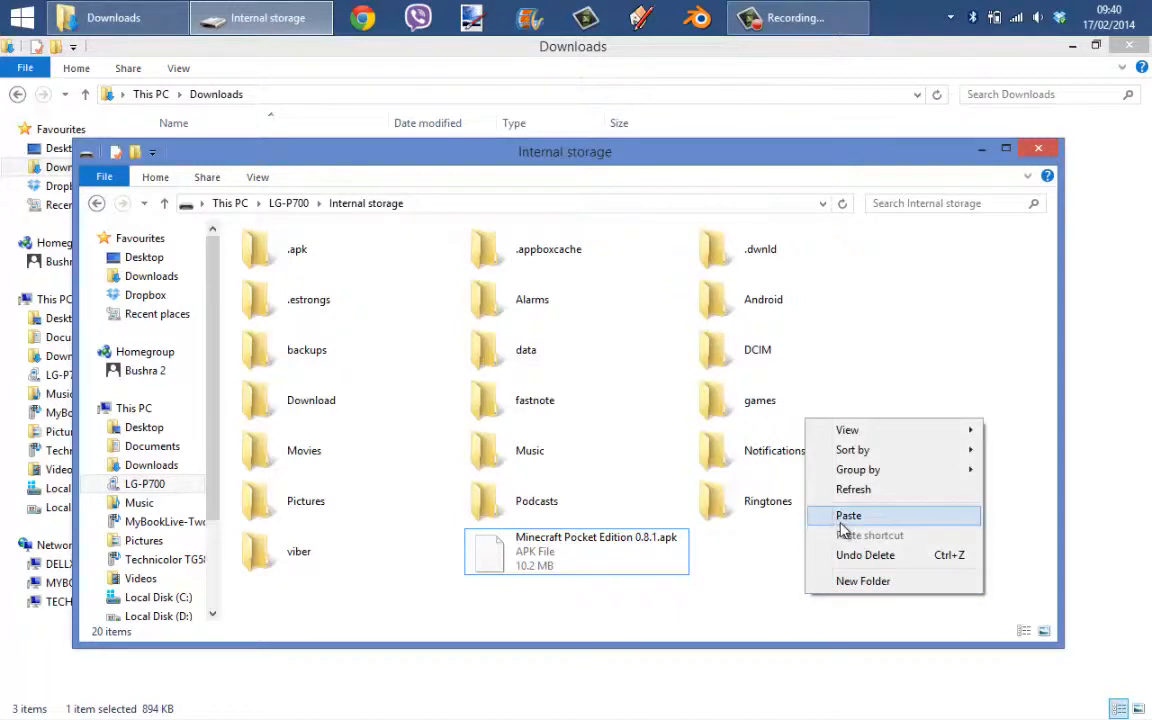
pyautogui.click(848, 516)
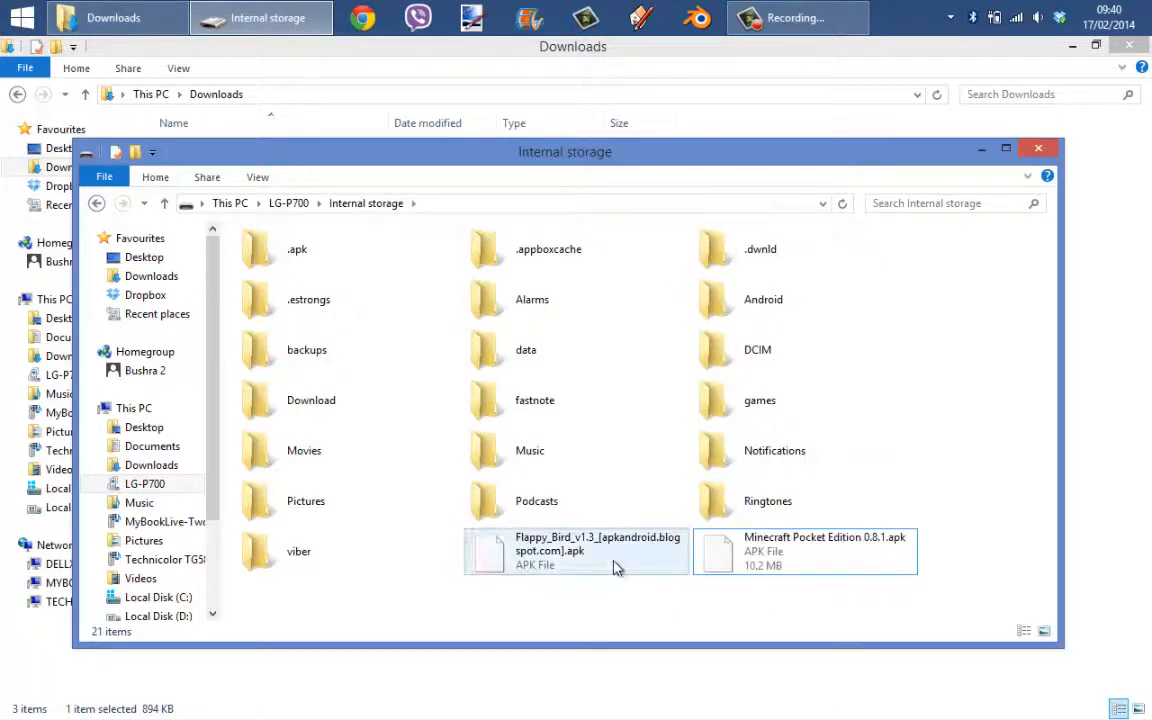
pyautogui.click(576, 552)
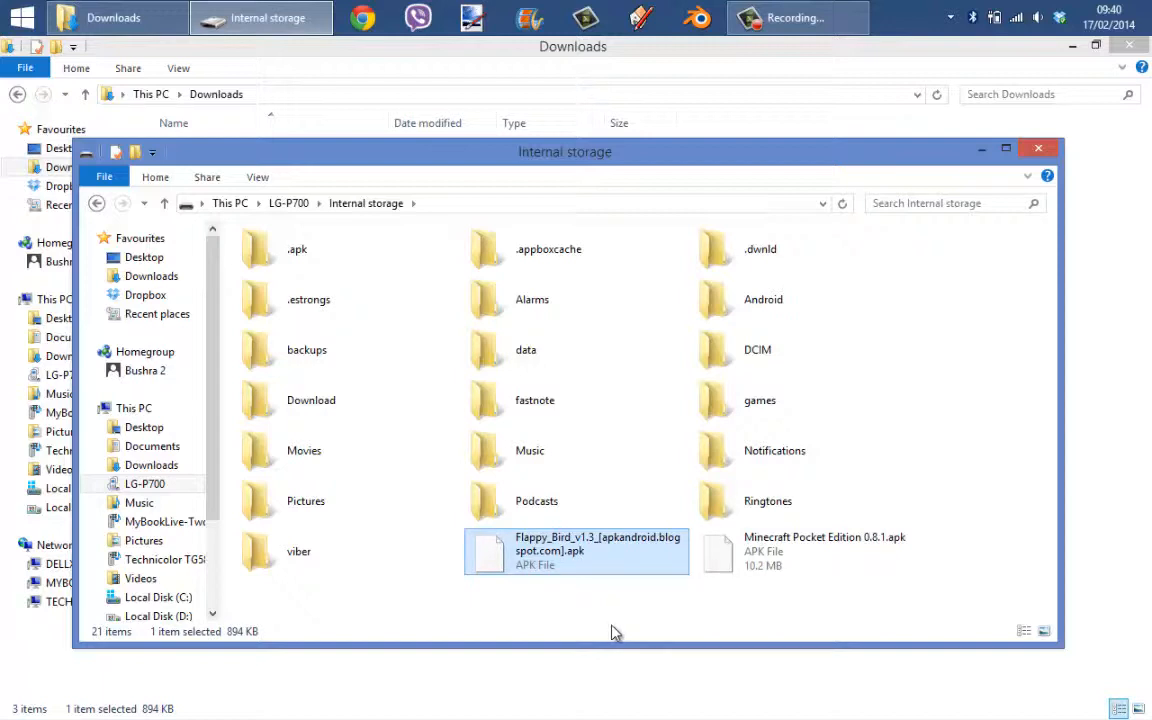
pyautogui.moveTo(620, 632)
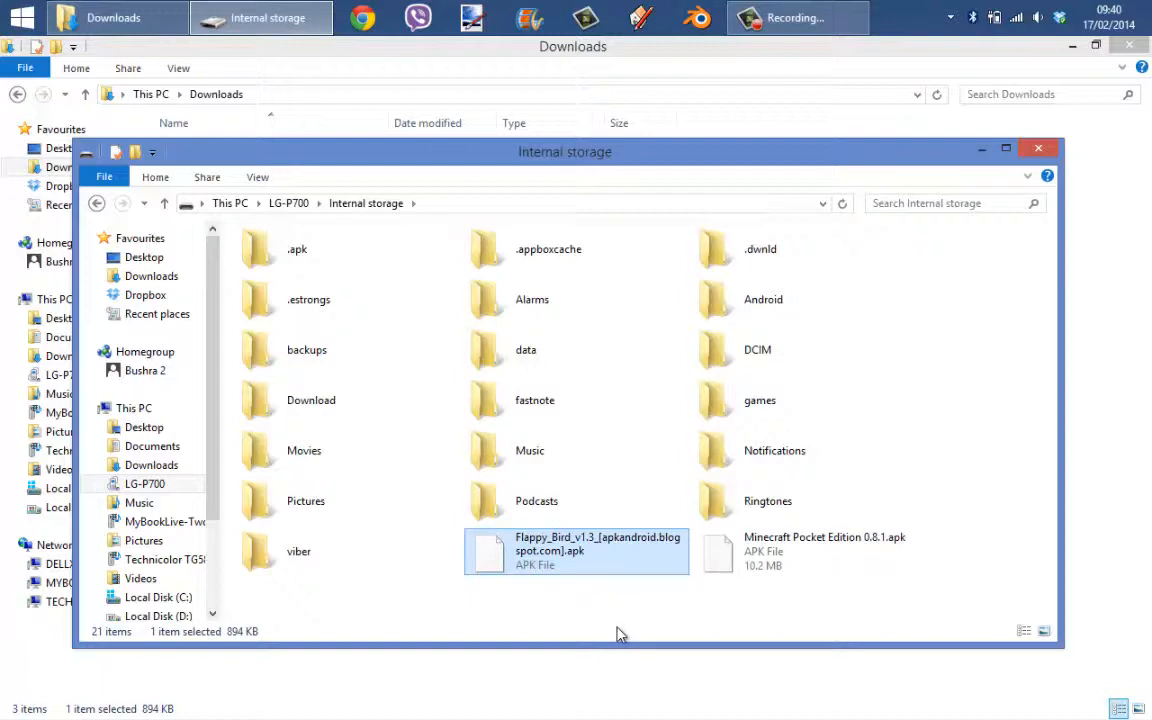
pyautogui.moveTo(630, 632)
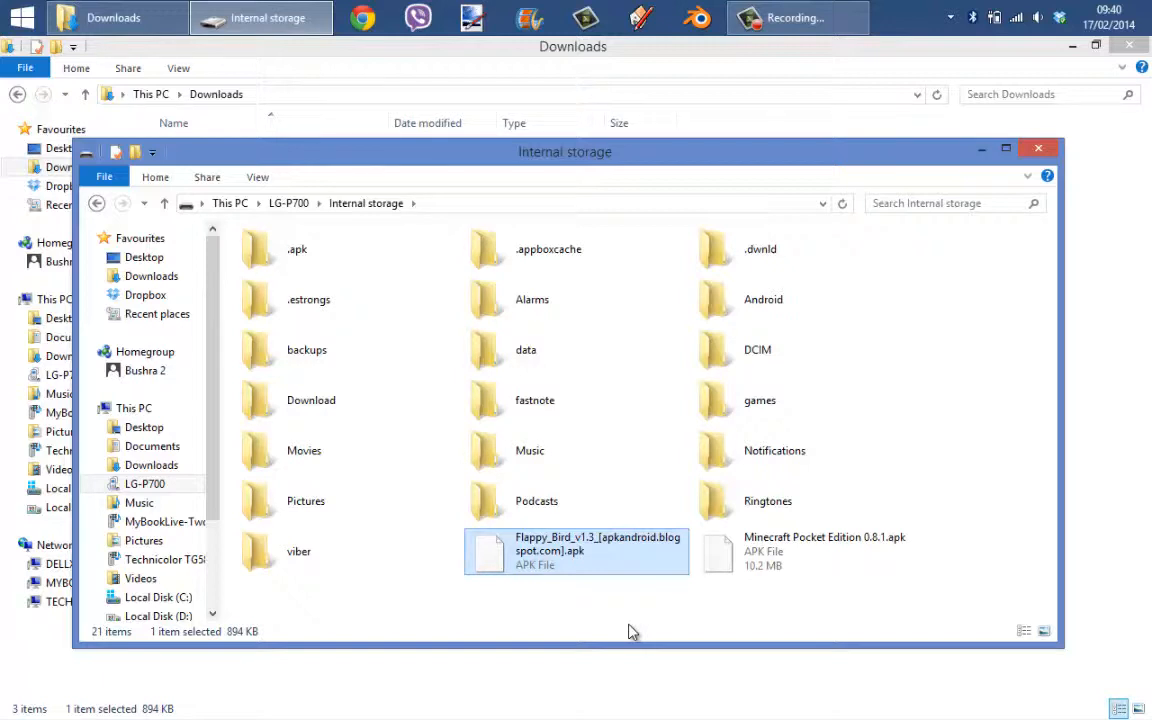
pyautogui.moveTo(508, 476)
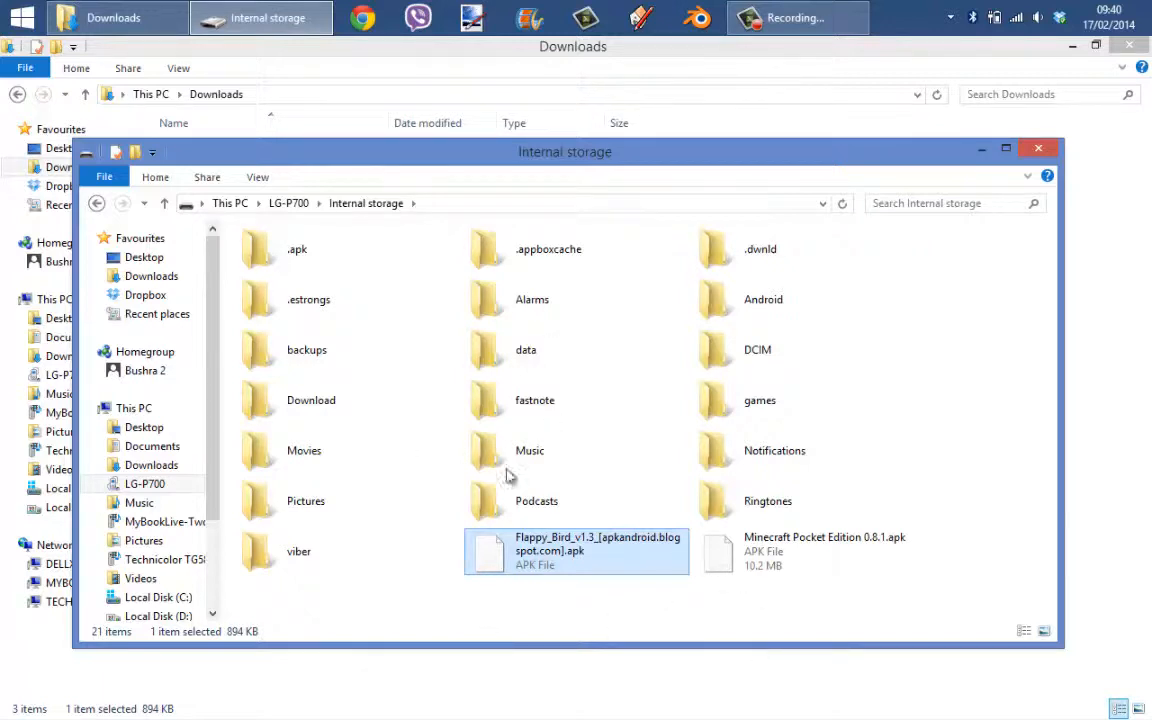
pyautogui.moveTo(658, 544)
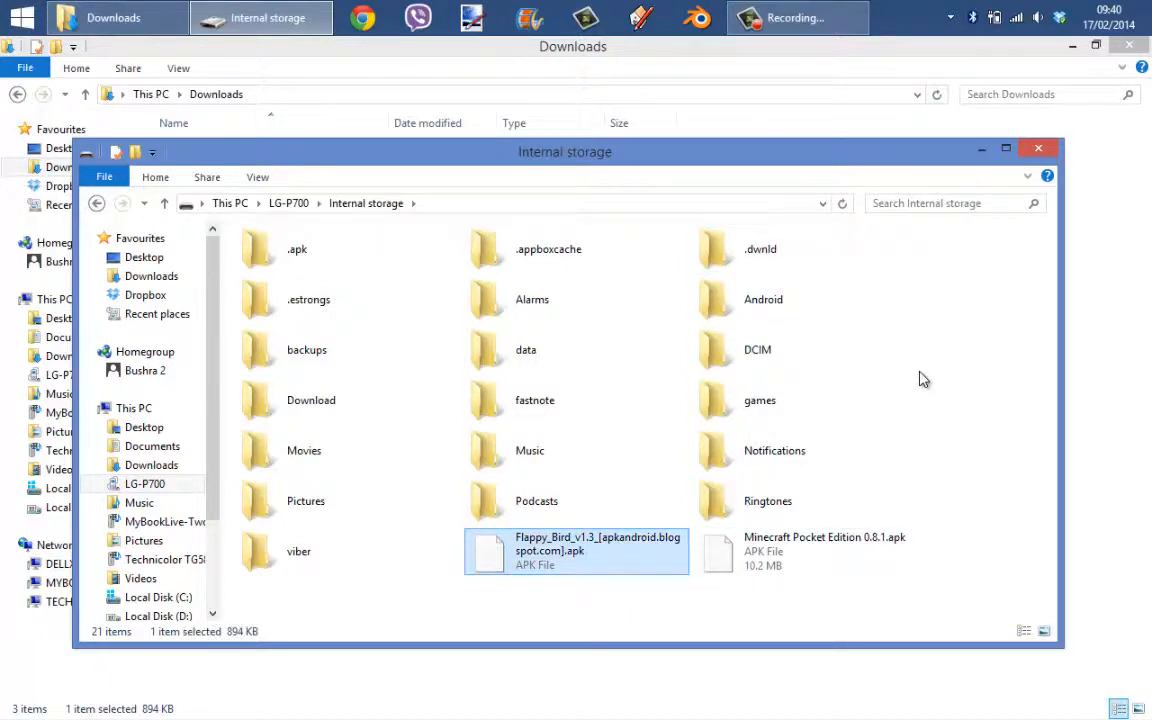
pyautogui.moveTo(312, 348)
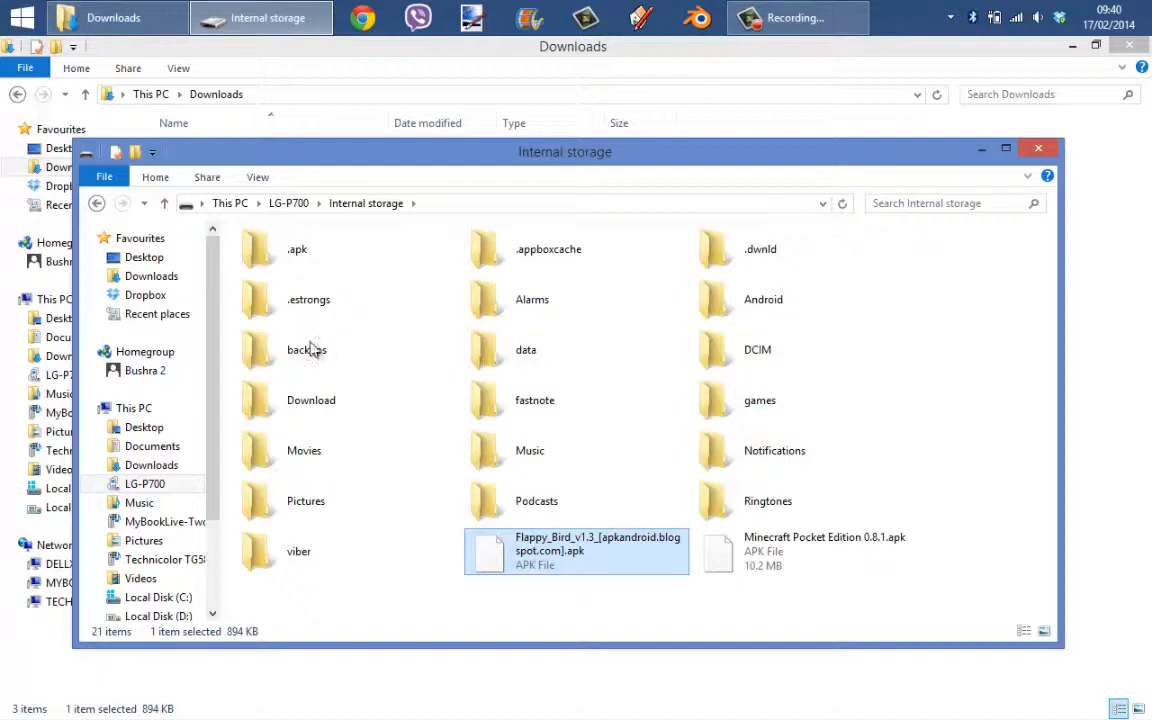
# Close the LG-P700 Internal storage window, leaving Downloads showing.
pyautogui.click(1036, 148)
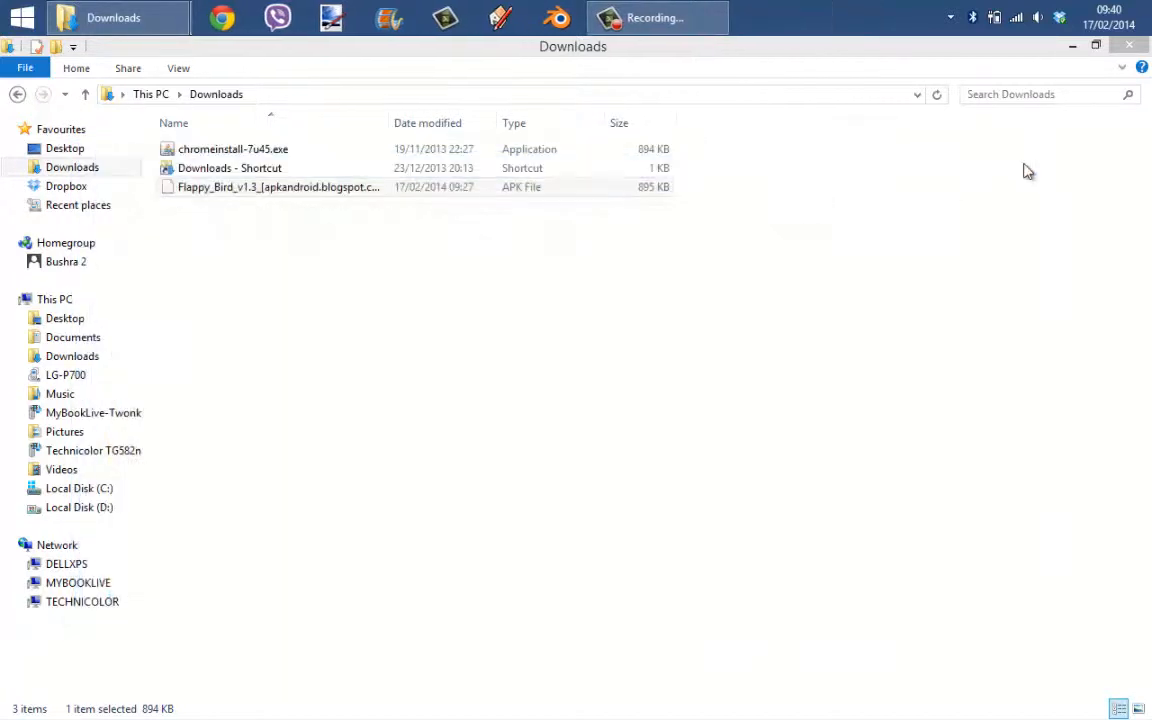